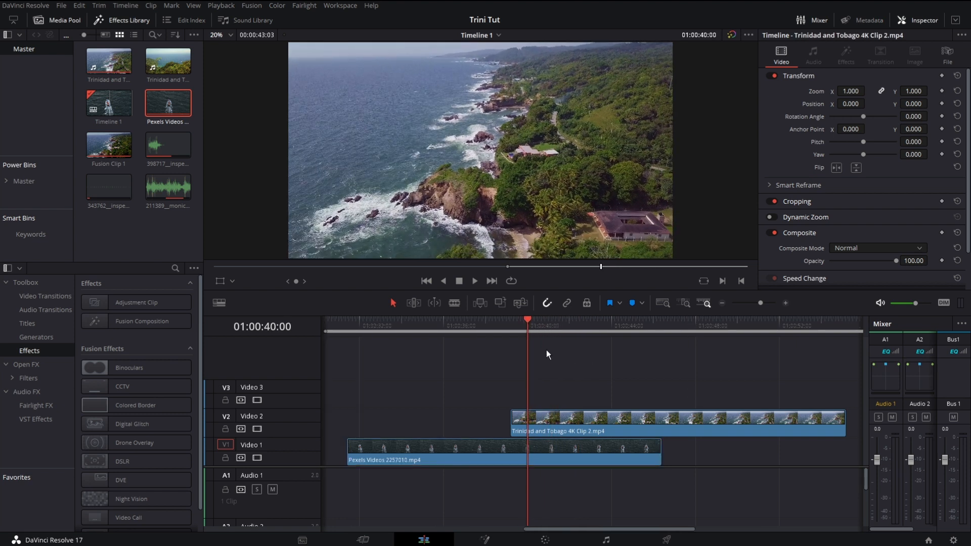
Move the playhead to 01:00:44:01, where the beach clip should start
click(614, 322)
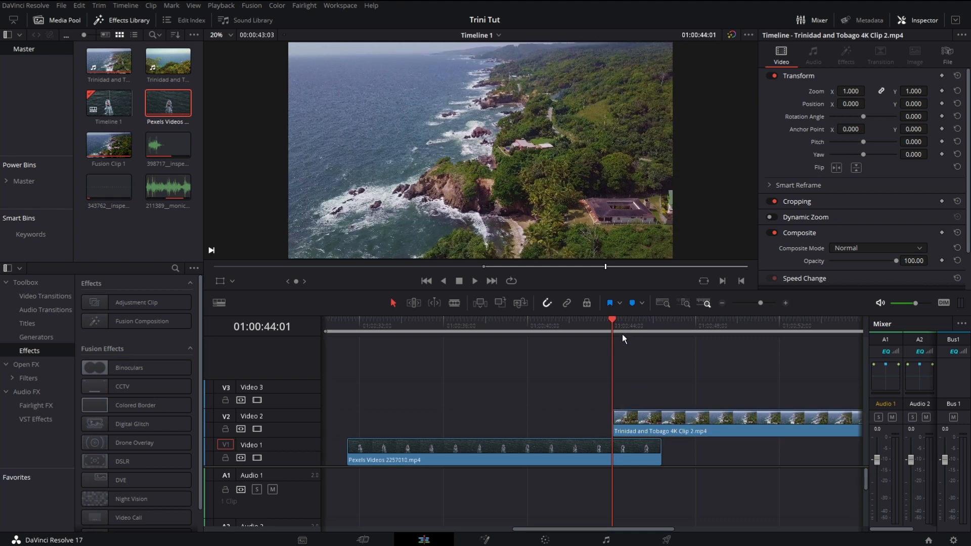
mouse_move(623, 350)
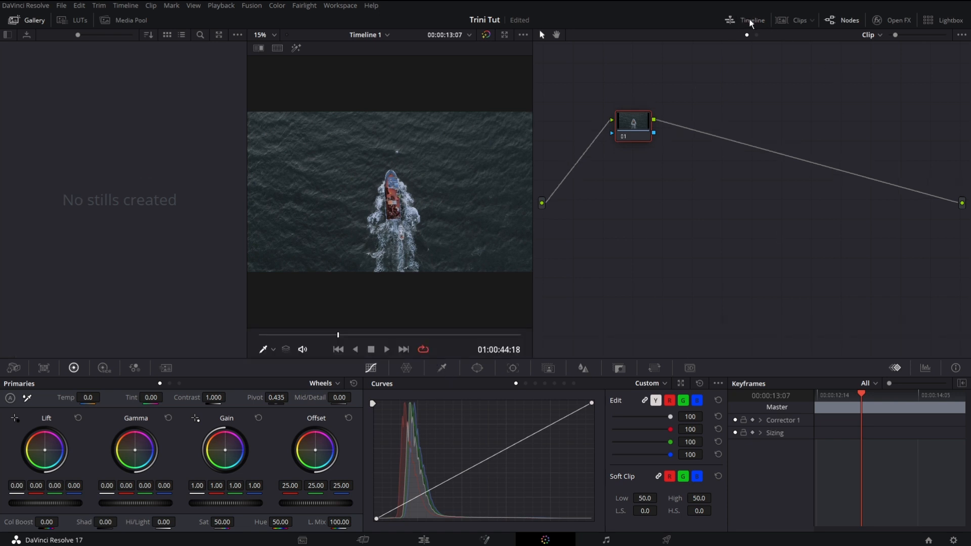
Show the edit mini timeline above the boat clip on the Color page
click(750, 19)
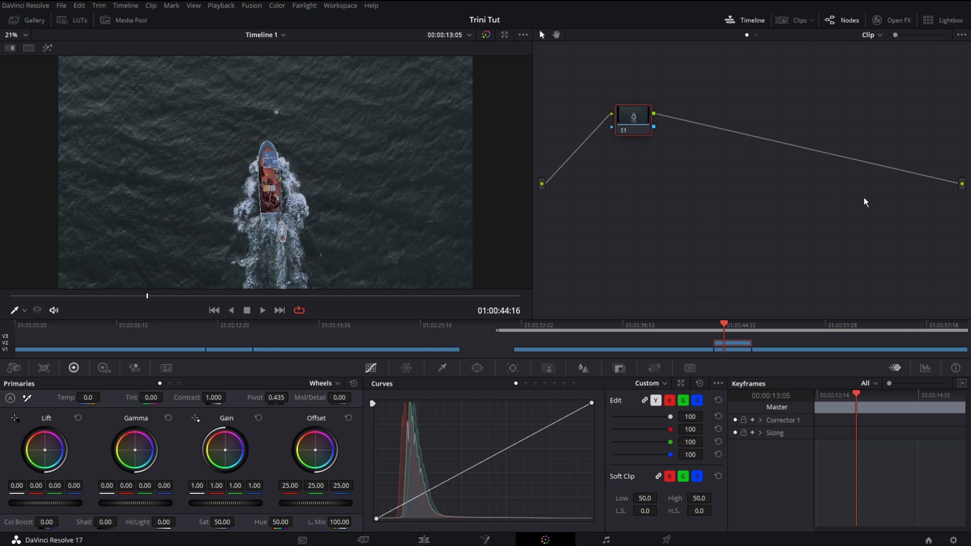
Add an alpha output to the boat clip's node graph from the right-click menu
right_click(865, 202)
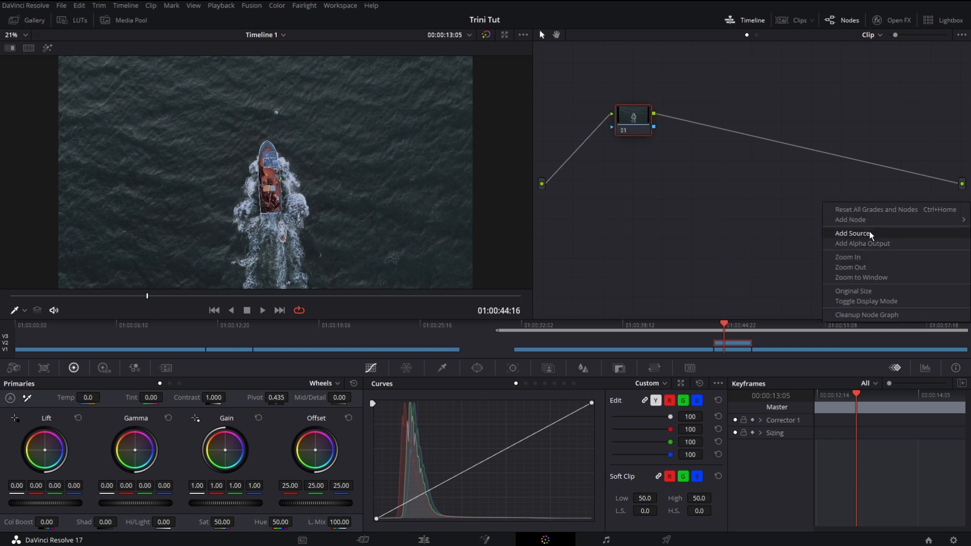
click(852, 233)
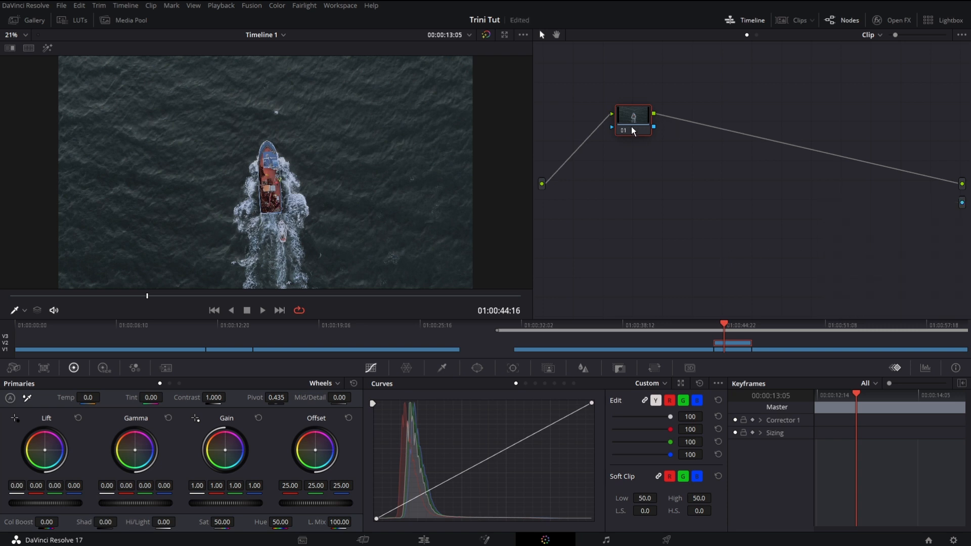
mouse_move(645, 122)
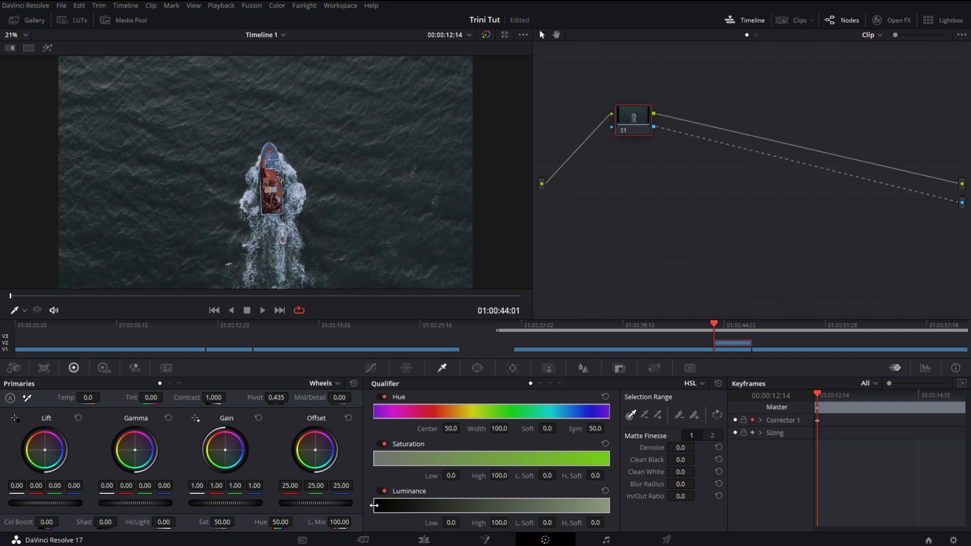
drag(373, 505, 408, 505)
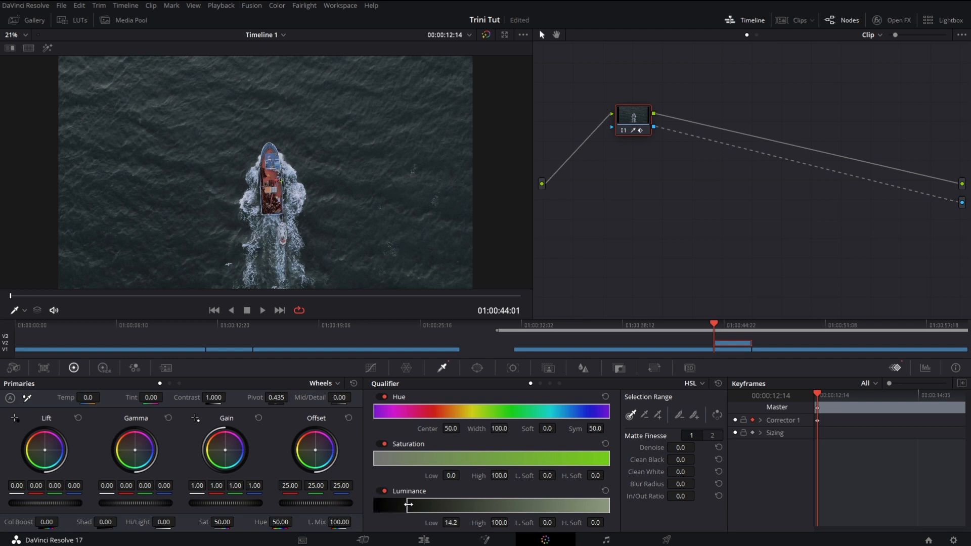
drag(402, 505, 413, 504)
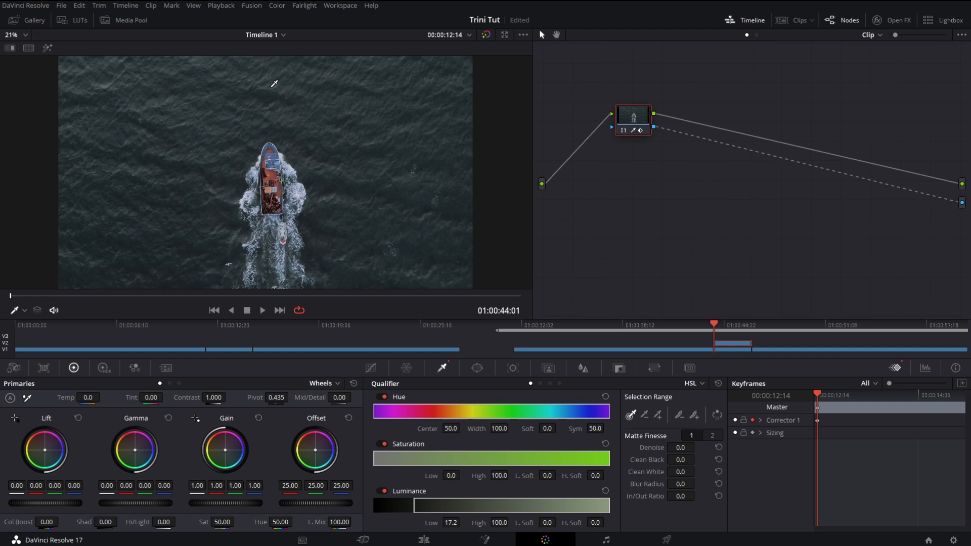
mouse_move(202, 199)
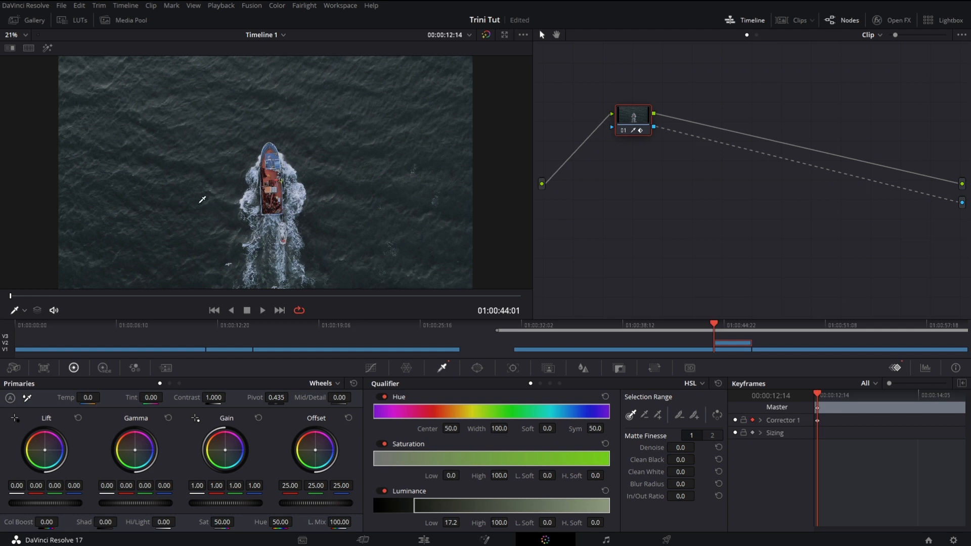
drag(413, 505, 422, 506)
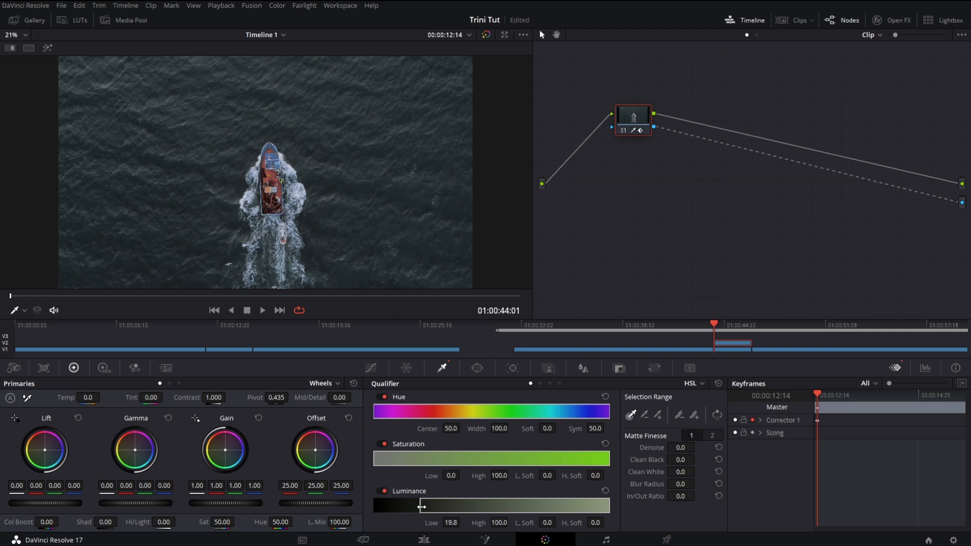
drag(421, 505, 469, 506)
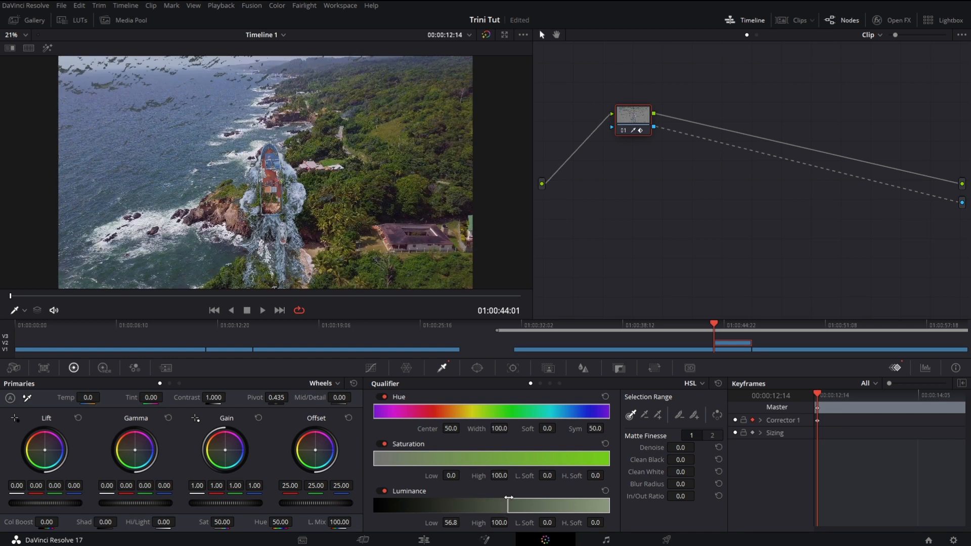
drag(507, 496, 510, 497)
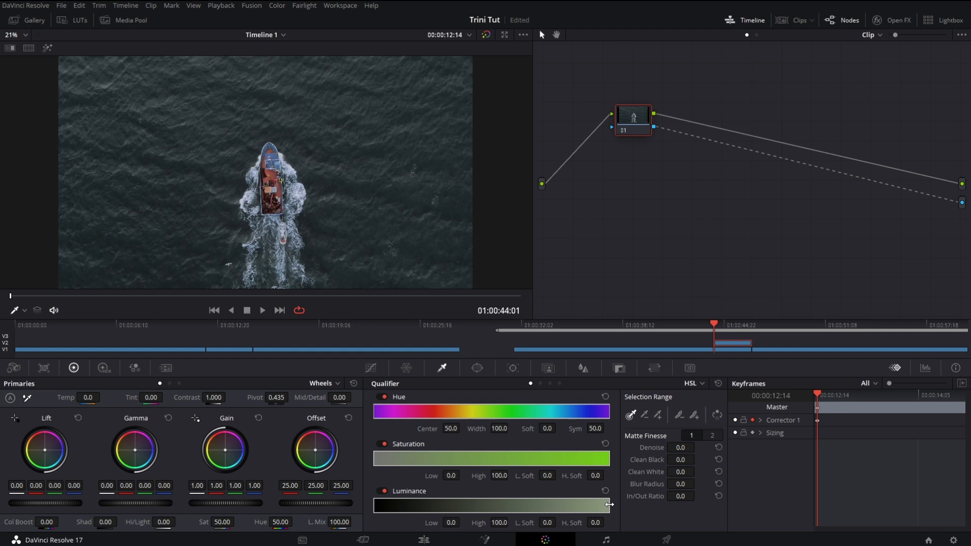
mouse_move(282, 165)
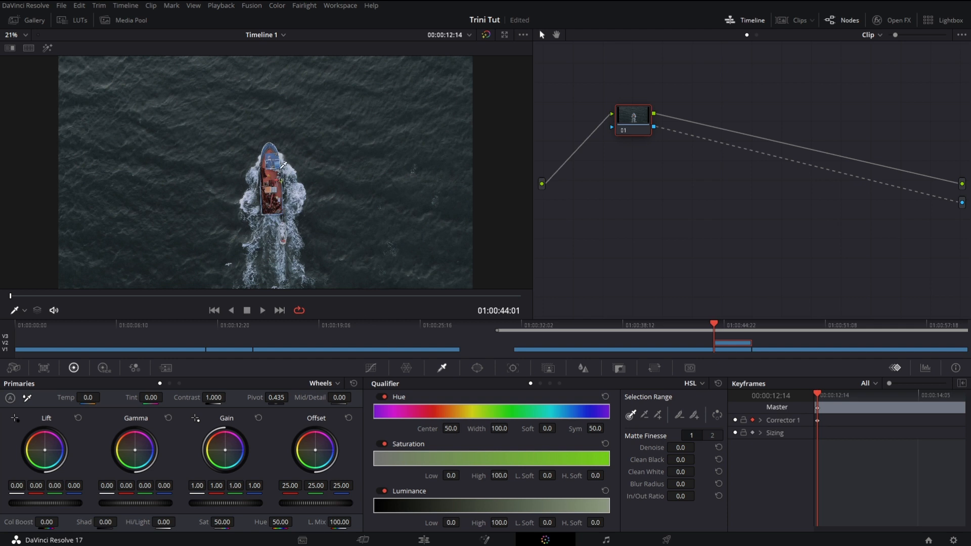
mouse_move(591, 518)
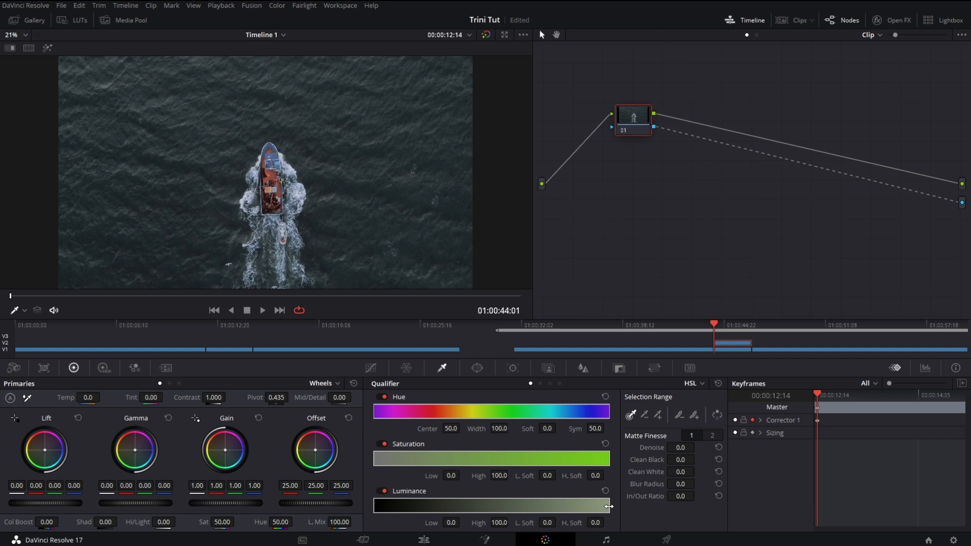
drag(606, 506, 548, 506)
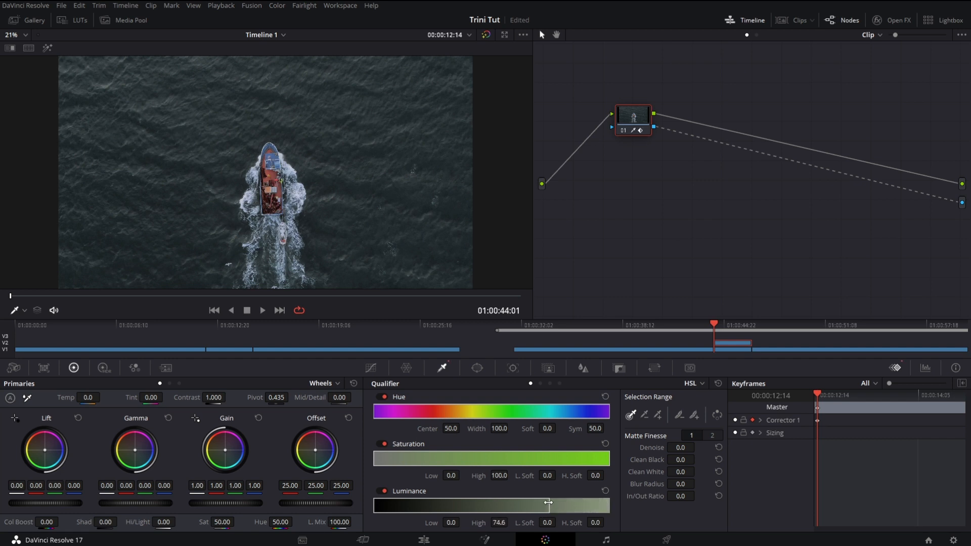
drag(547, 503, 526, 503)
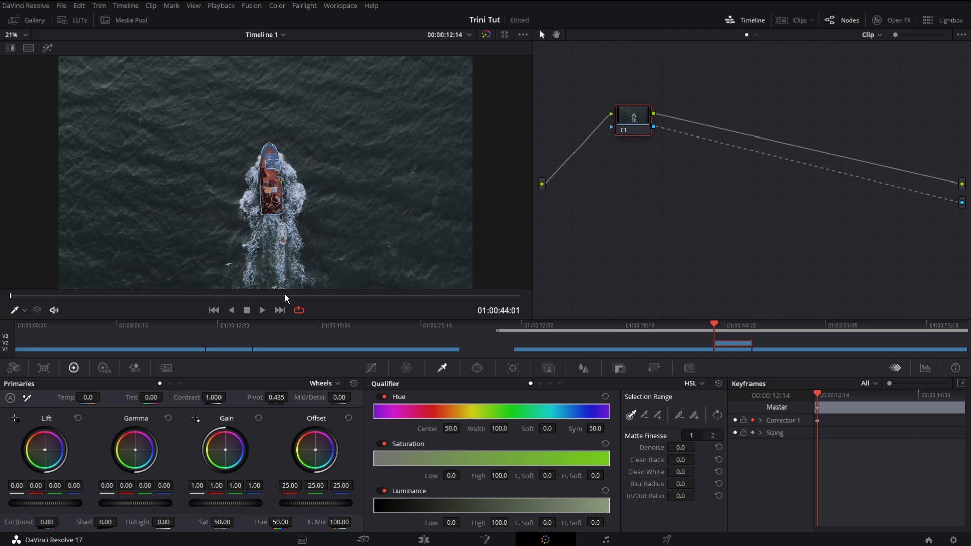
mouse_move(380, 520)
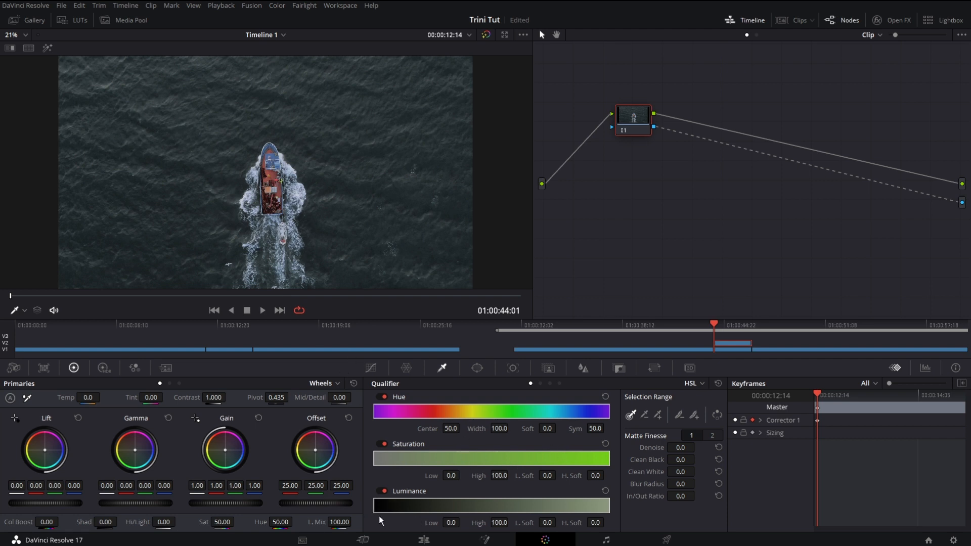
mouse_move(491, 520)
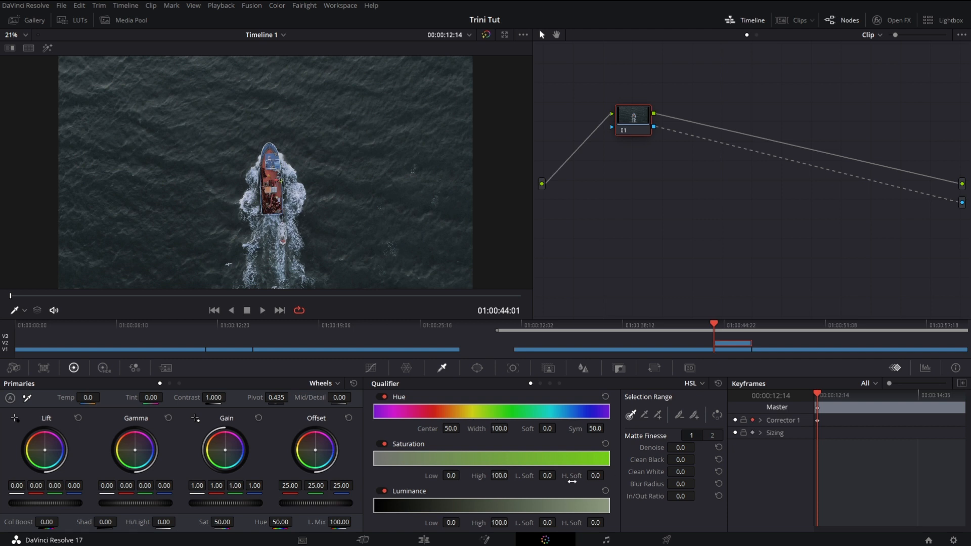
mouse_move(538, 529)
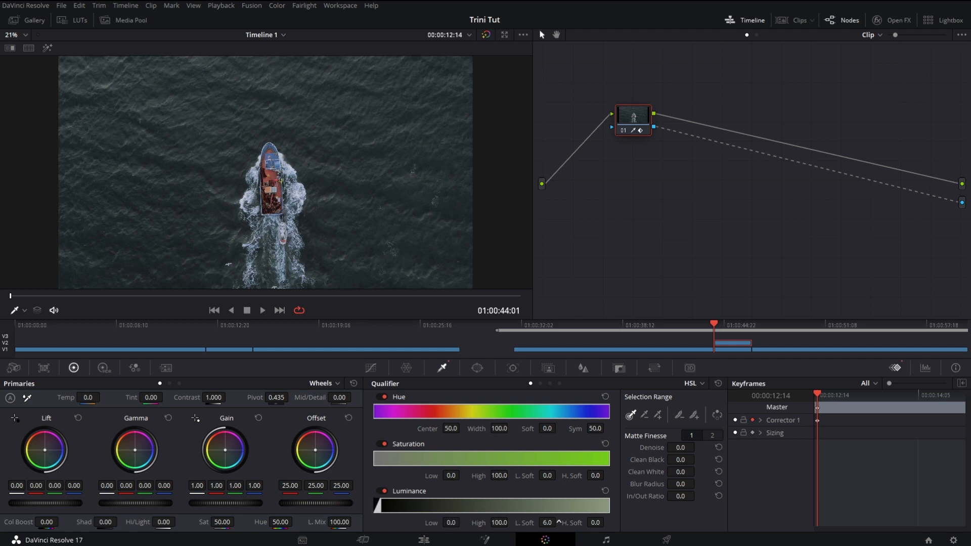
Soften the luma key to L.Soft 10.2 and keyframe the Low threshold rising over the transition
drag(546, 522, 570, 522)
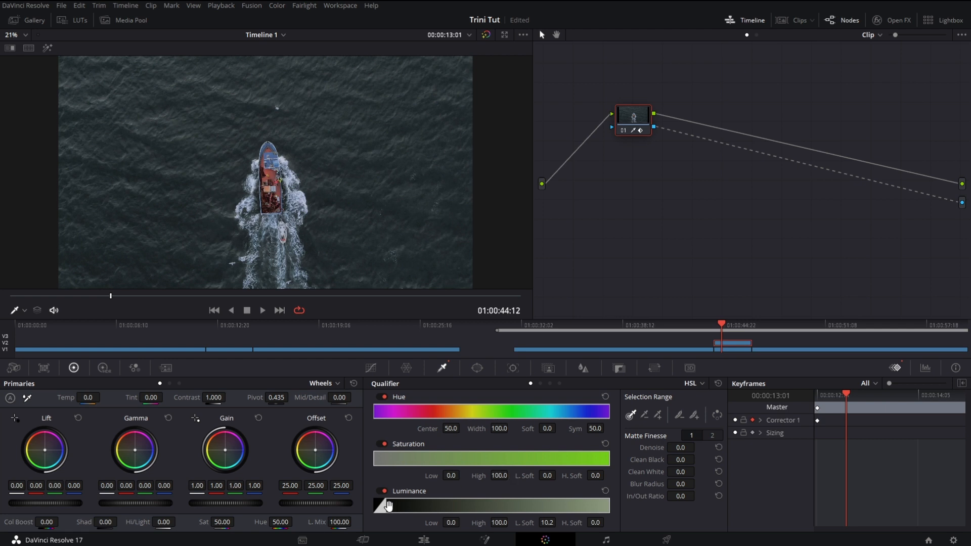
drag(384, 505, 414, 505)
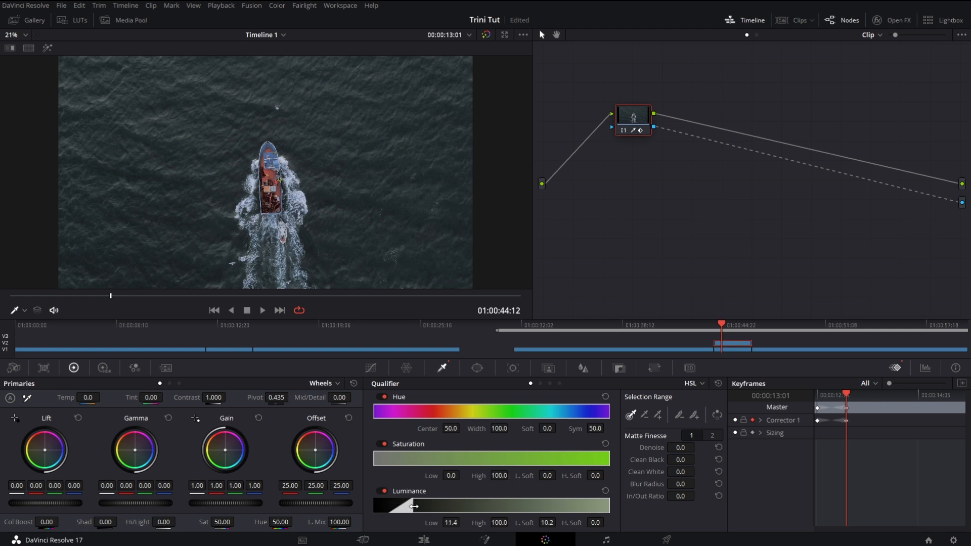
drag(408, 506, 444, 505)
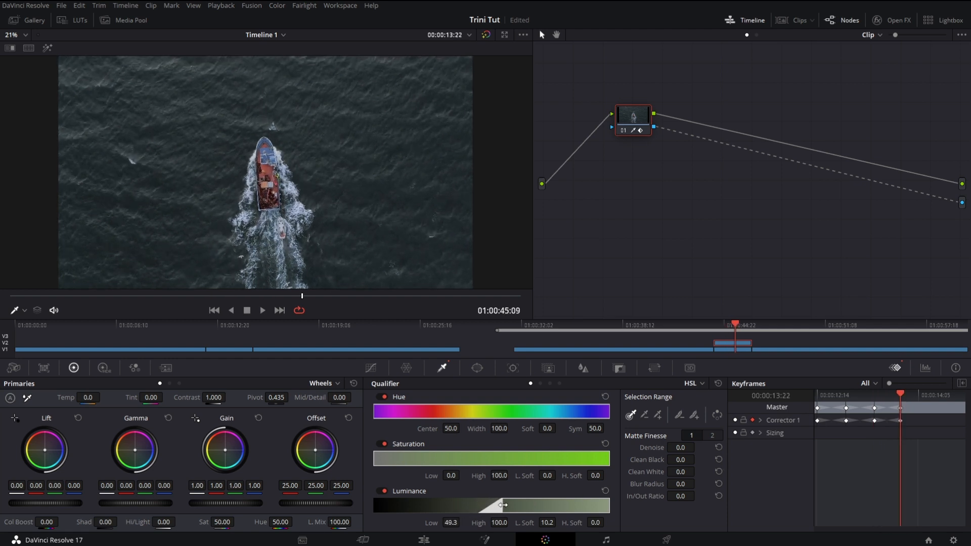
drag(503, 504, 513, 504)
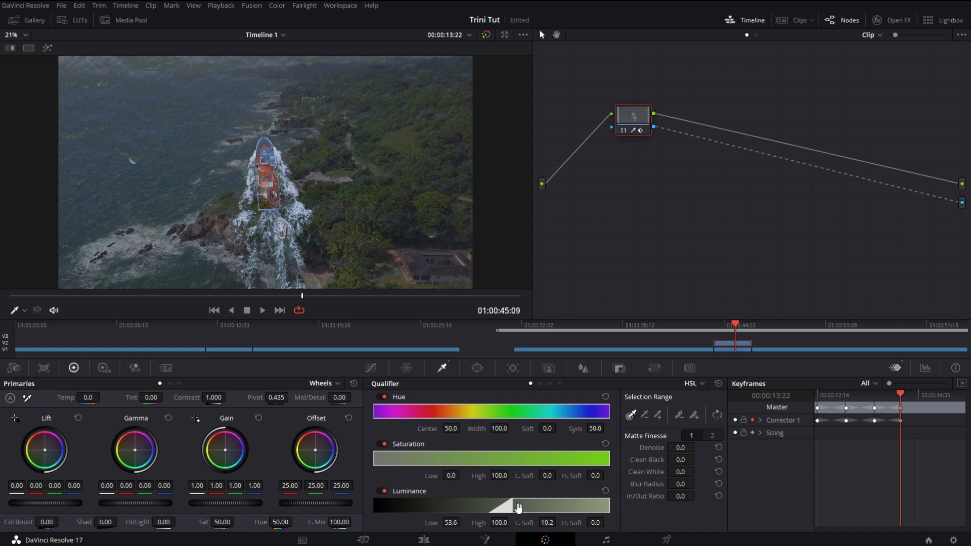
drag(501, 505, 520, 505)
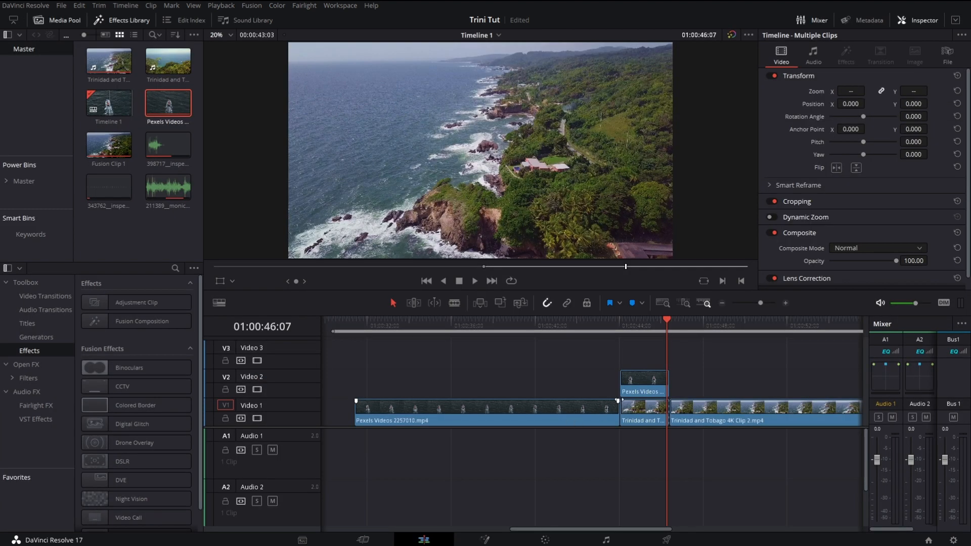
Jump to 01:00:44:01 and select the overlapping boat and beach clips
click(619, 325)
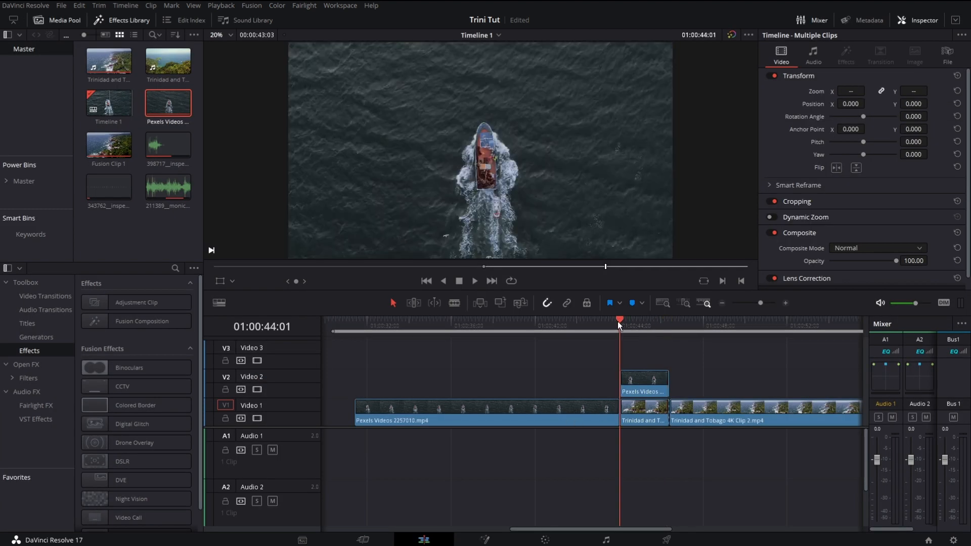
click(474, 281)
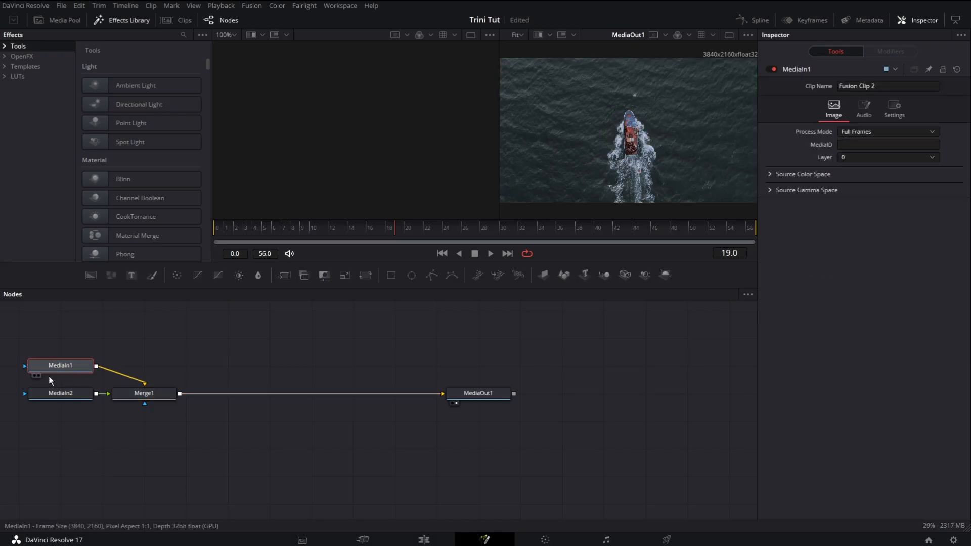
Preview the beach and boat media inputs in the Fusion viewer
click(60, 364)
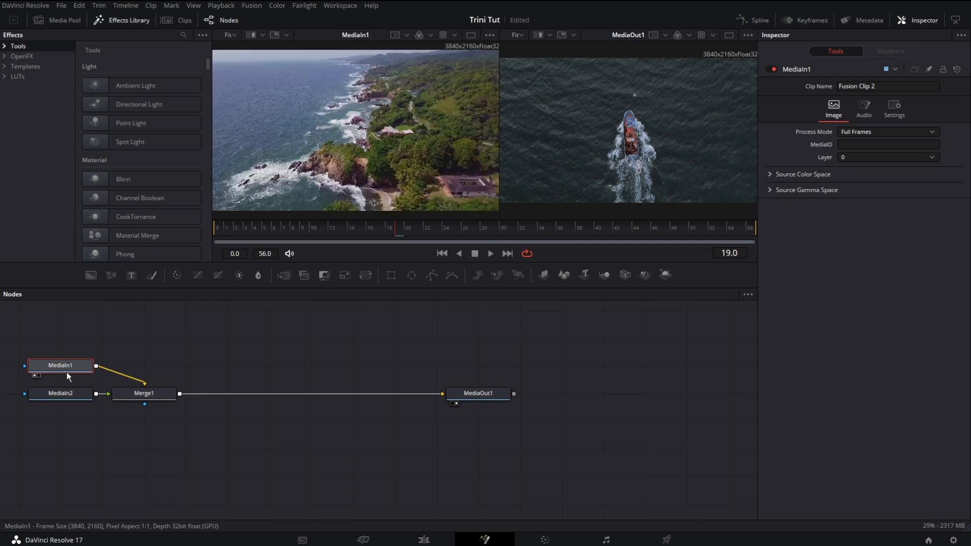
click(61, 393)
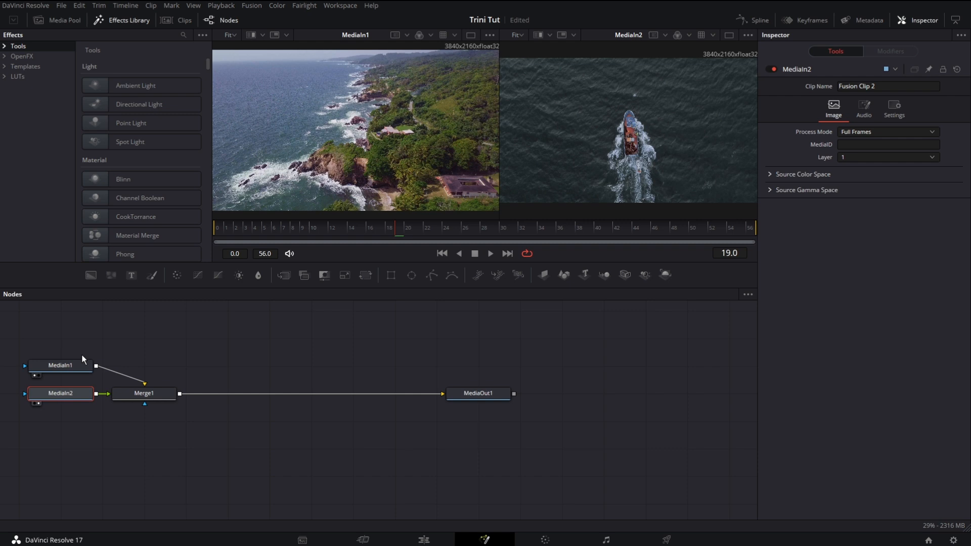
mouse_move(387, 169)
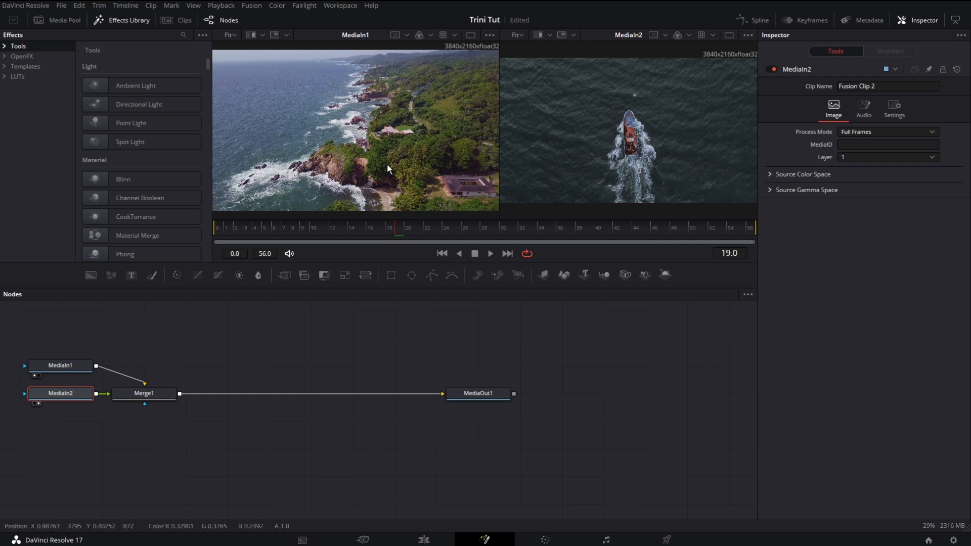
click(61, 365)
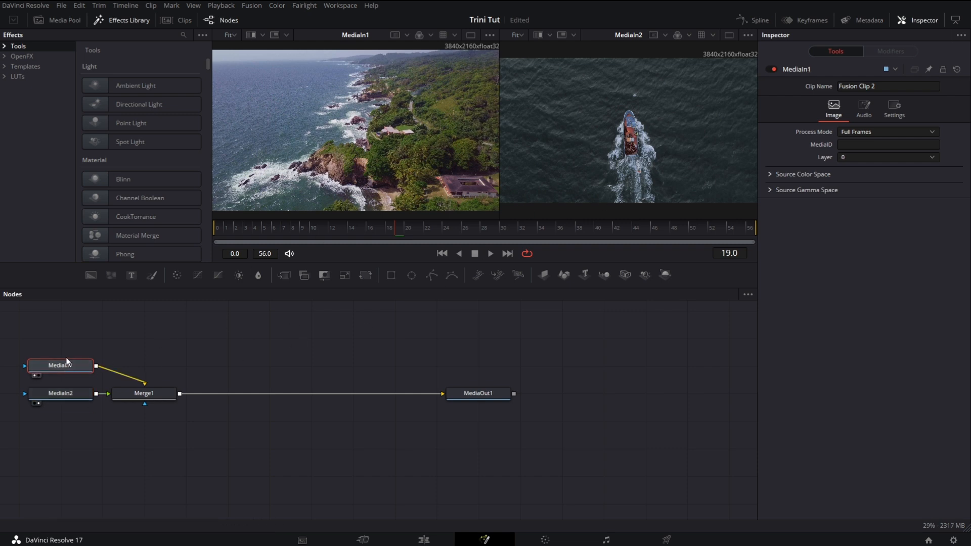
mouse_move(60, 365)
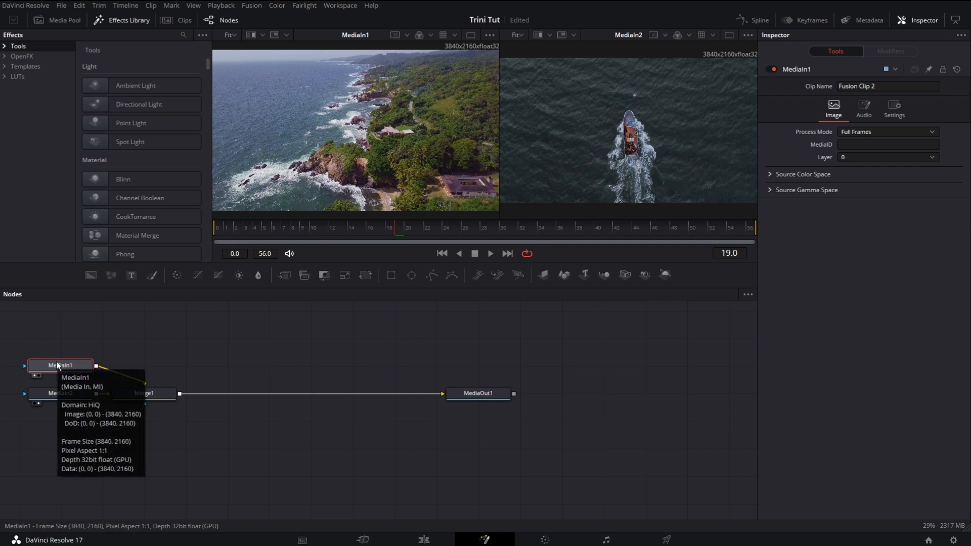
mouse_move(79, 347)
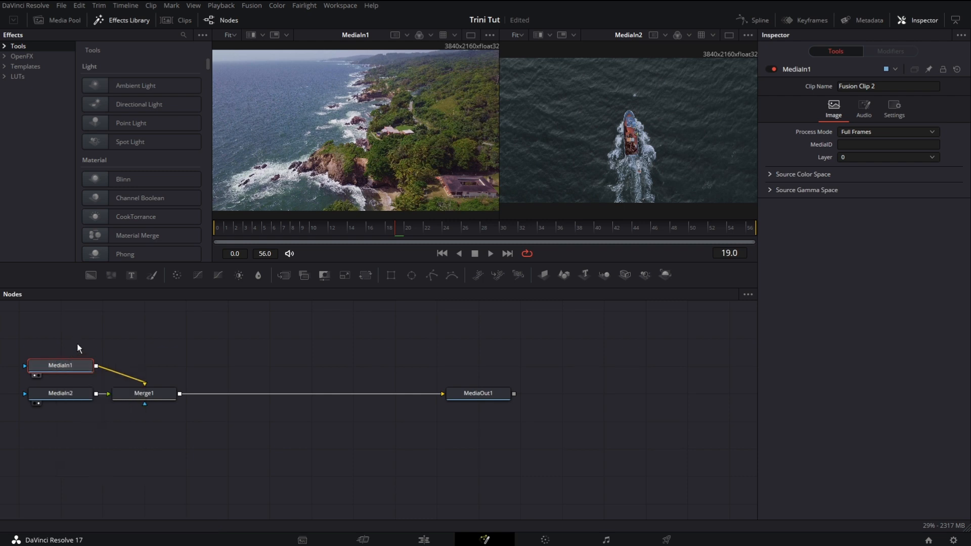
Rename MediaIn1 to 'Beach' and MediaIn2 to 'Boat'
double_click(60, 365)
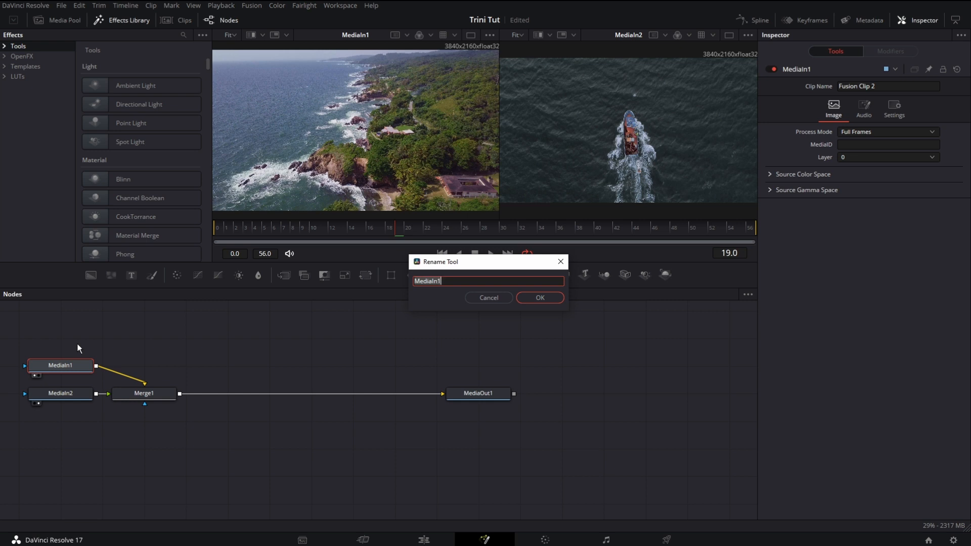
text(Beach)
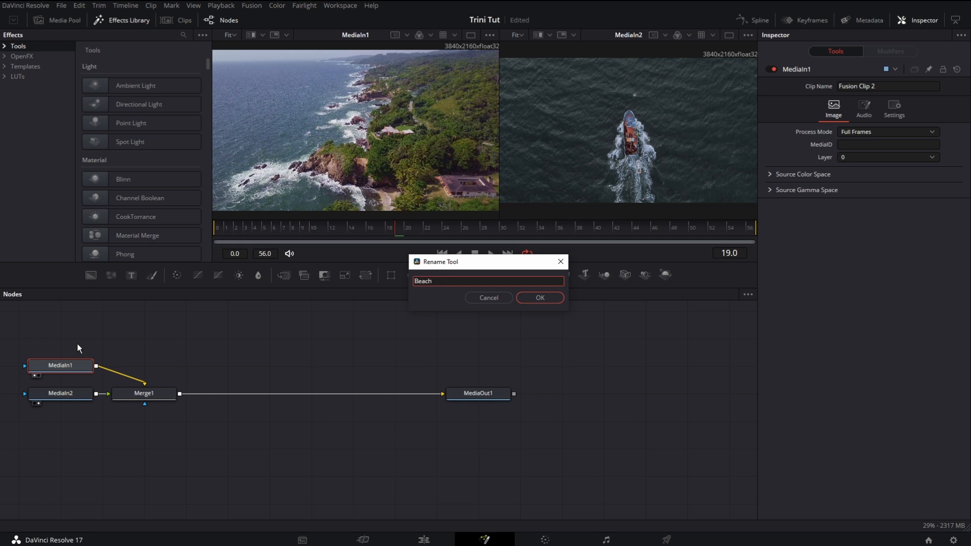
click(538, 298)
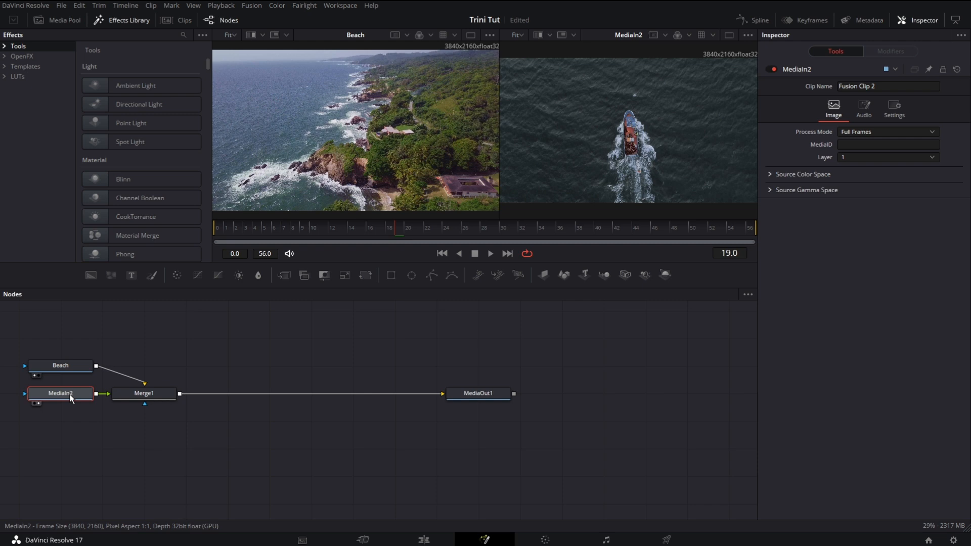
double_click(60, 394)
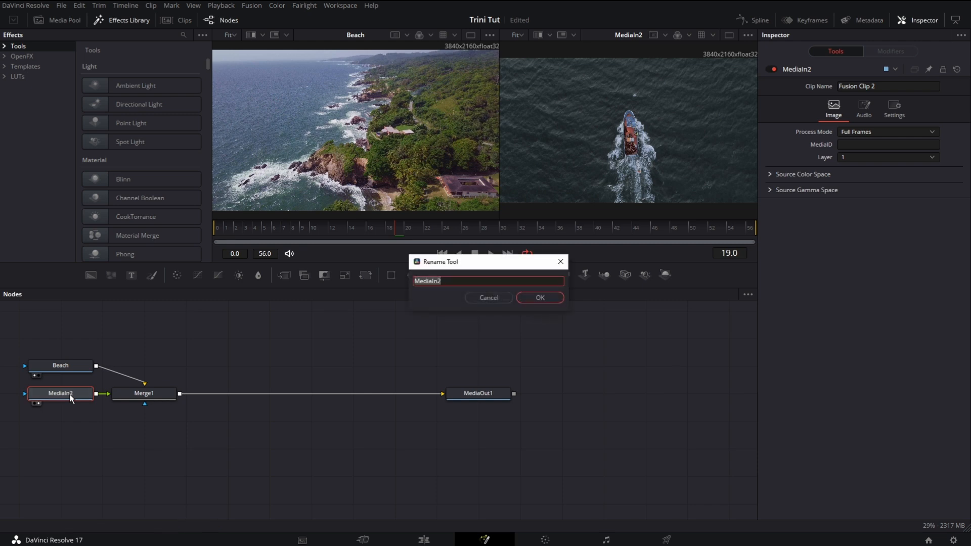
click(538, 298)
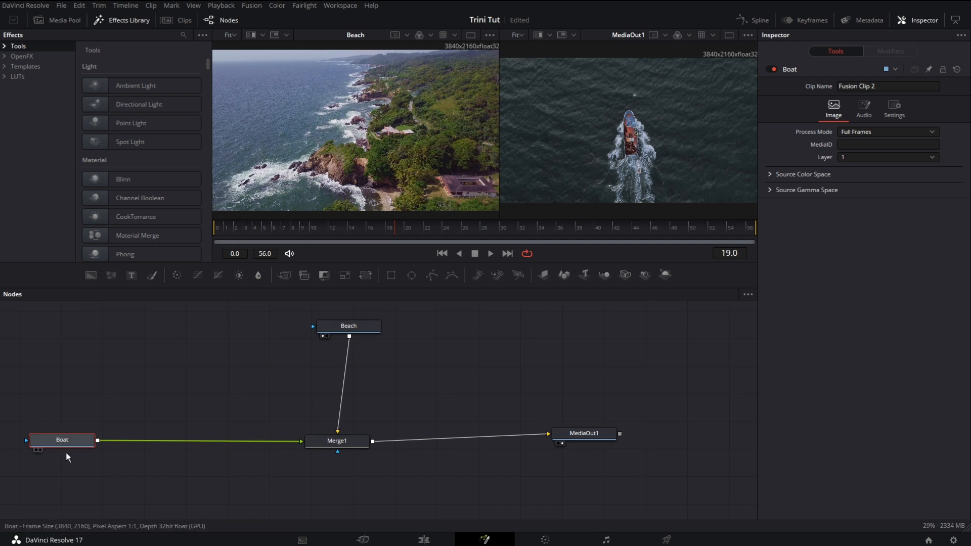
Search 'dis' and add a Displace node after the Boat input
text(dis)
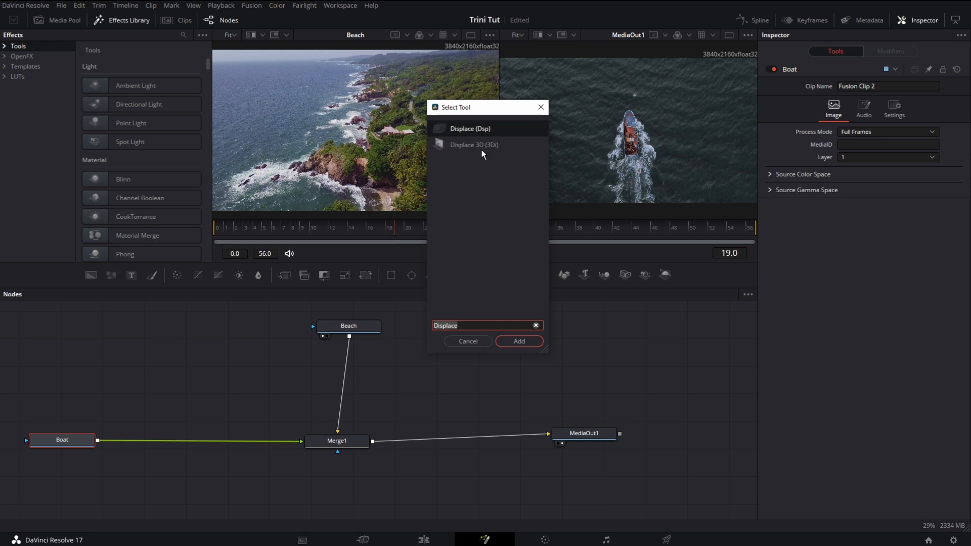
click(519, 341)
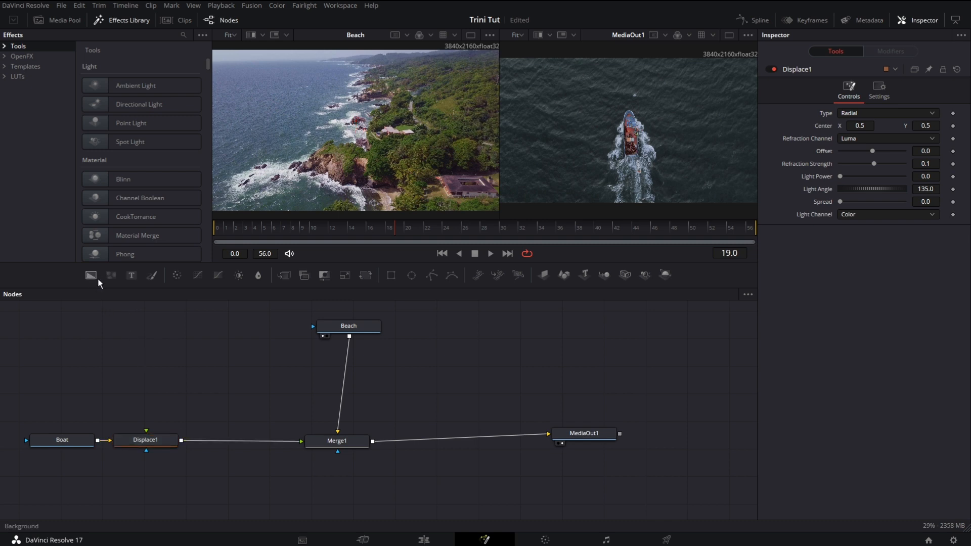
mouse_move(90, 275)
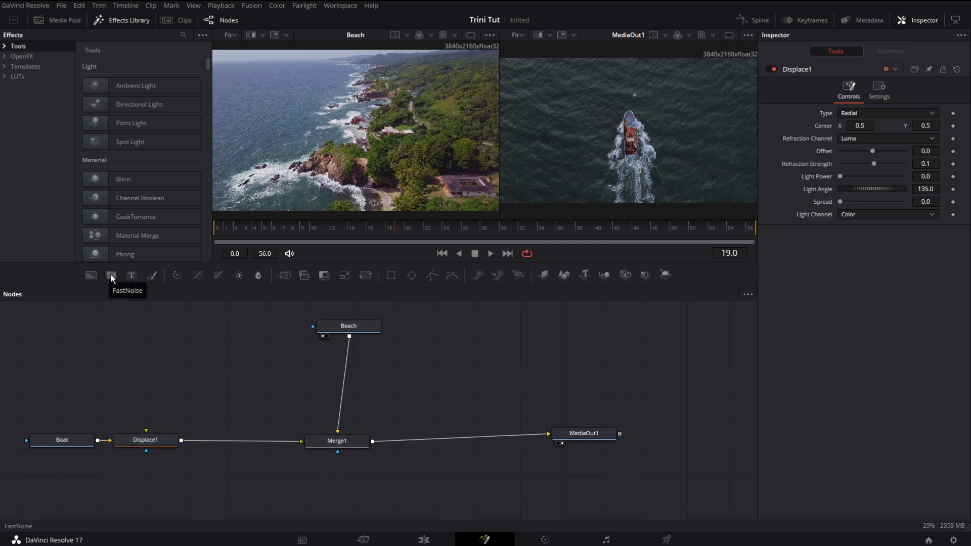
Add a FastNoise generator feeding Displace1 and preview its noise pattern alone
click(110, 275)
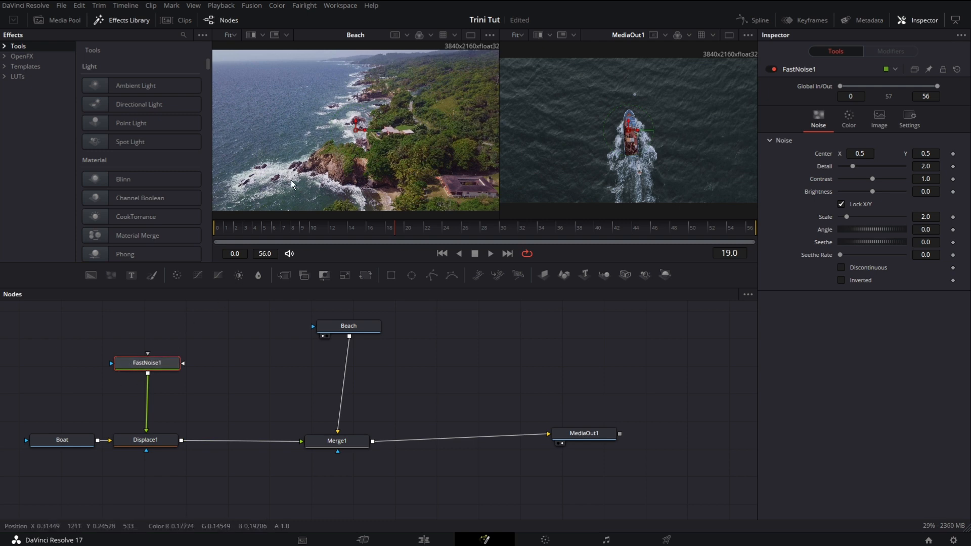
click(146, 362)
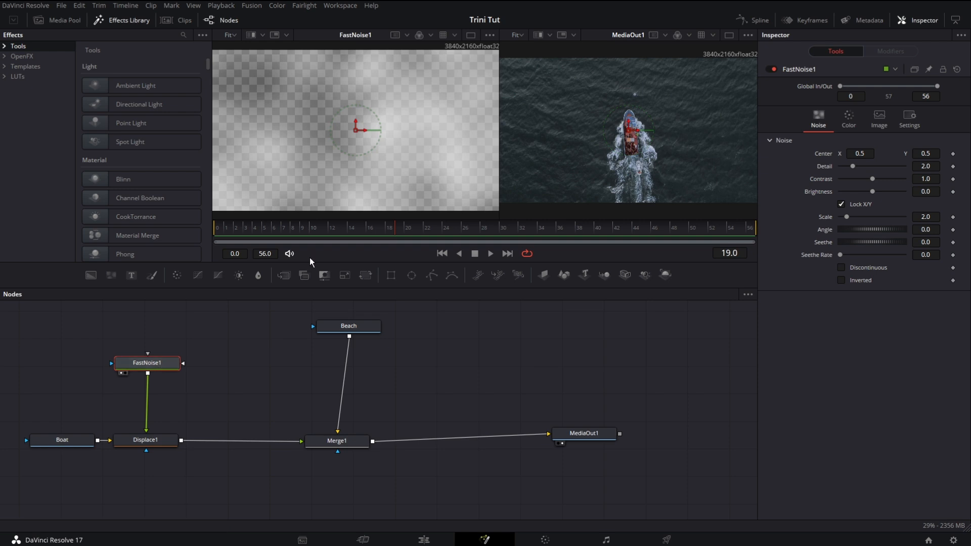
mouse_move(391, 94)
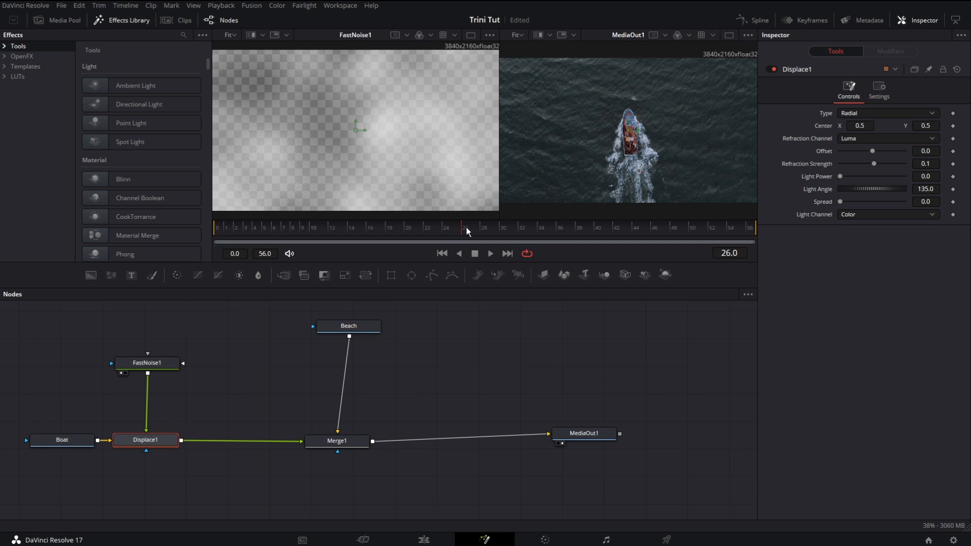
click(489, 230)
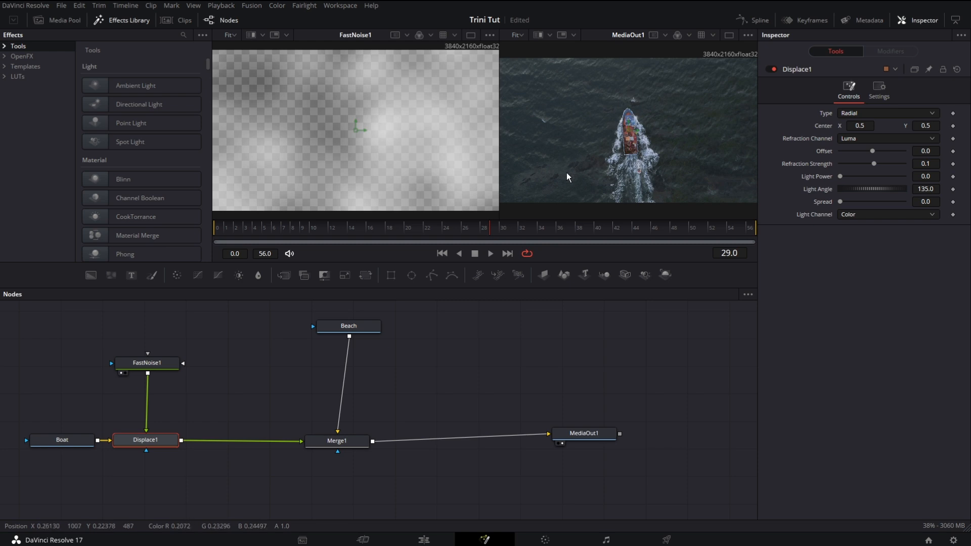
mouse_move(673, 170)
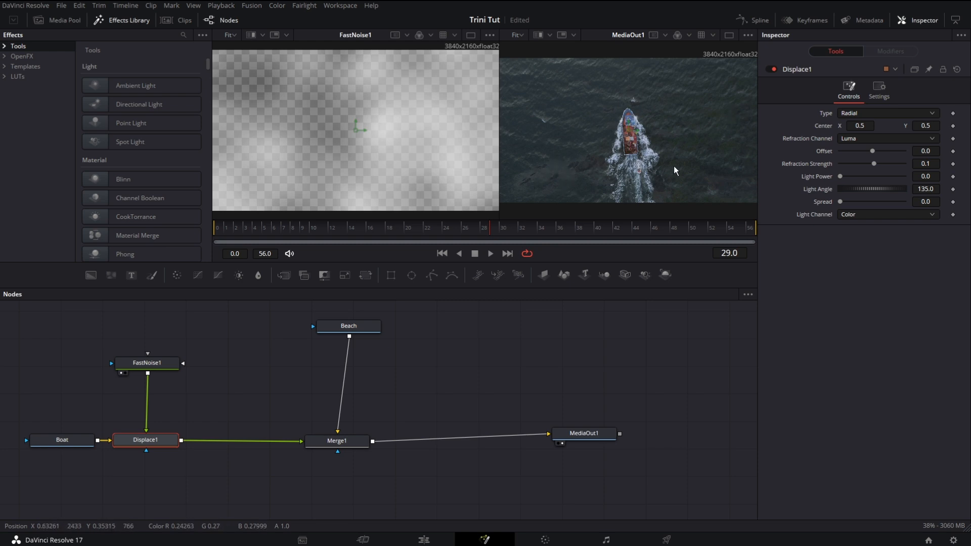
mouse_move(571, 188)
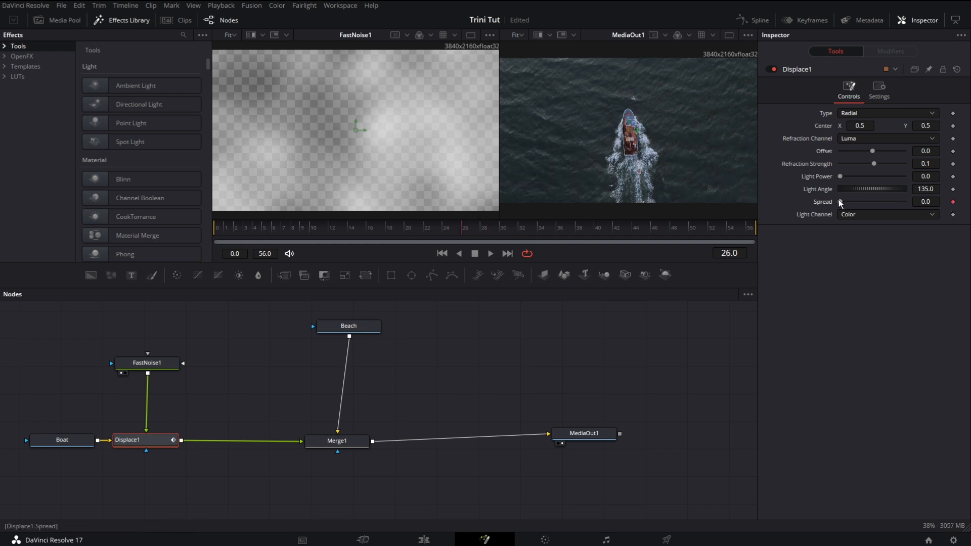
mouse_move(608, 218)
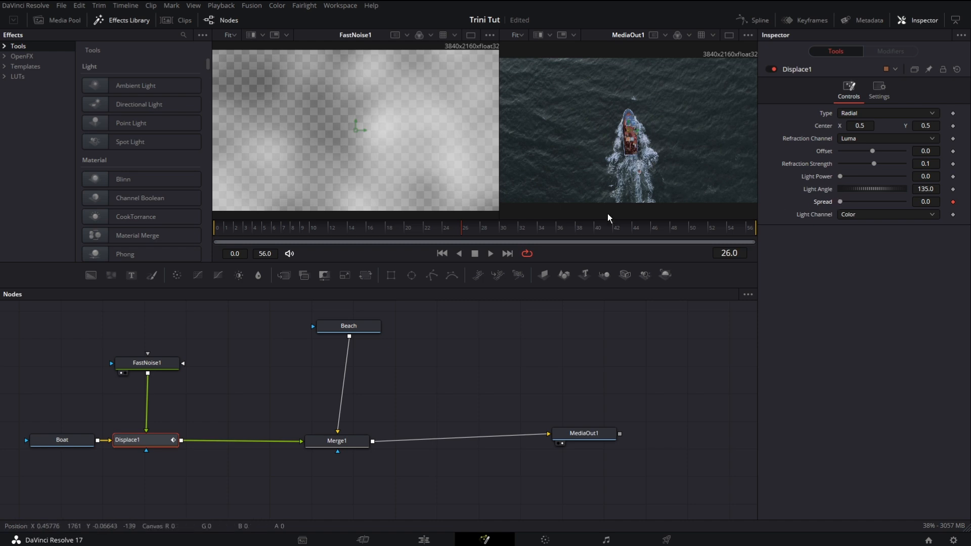
mouse_move(490, 229)
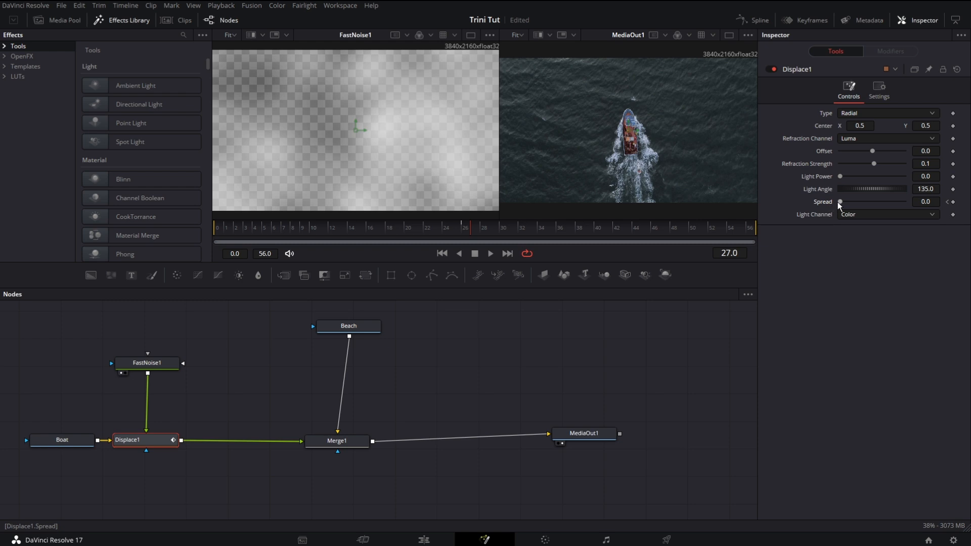
Raise Displace1 Spread to 0.071 and preview the ripple at frames 41 and 50
drag(840, 201, 844, 201)
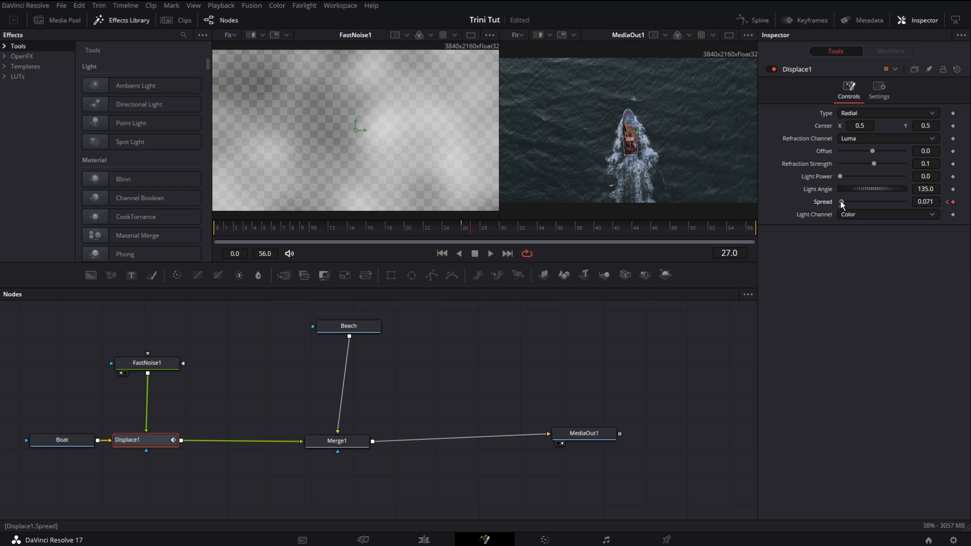
click(612, 232)
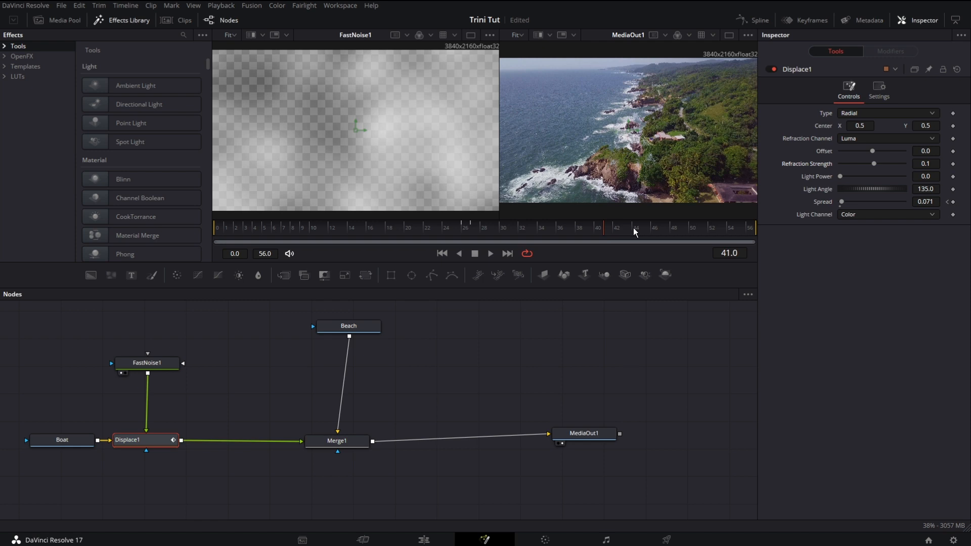
click(694, 227)
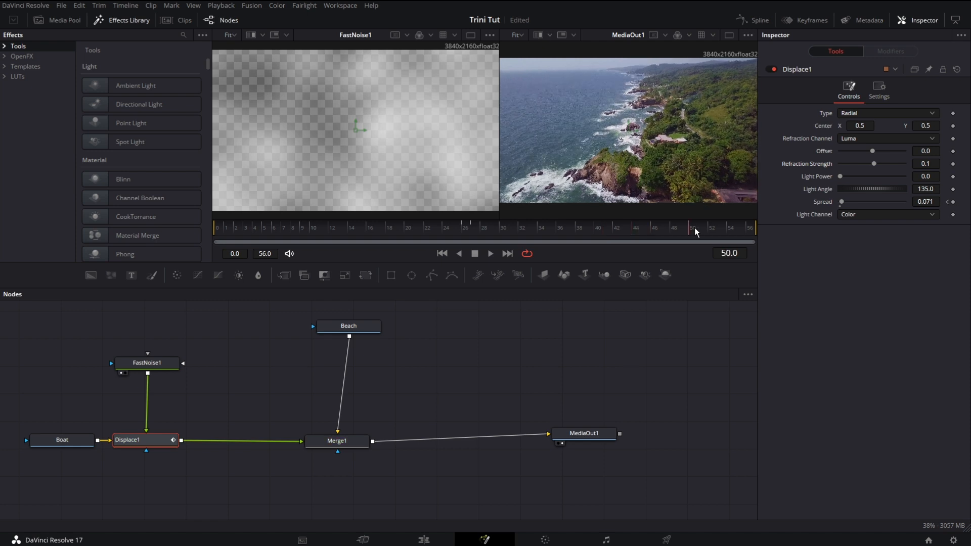
click(674, 227)
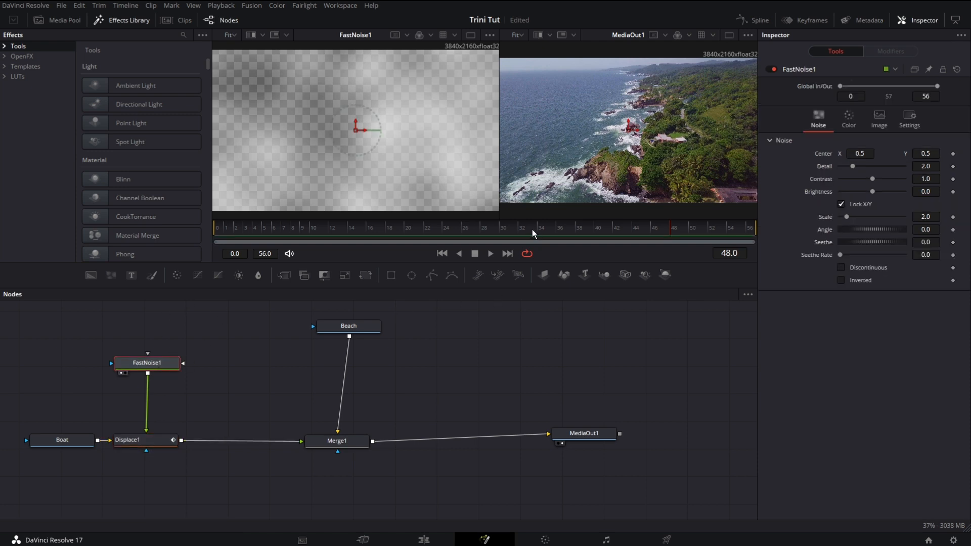
At frame 26, keyframe FastNoise1 Detail, raise Contrast to 1.38 and lower Brightness slightly
click(463, 234)
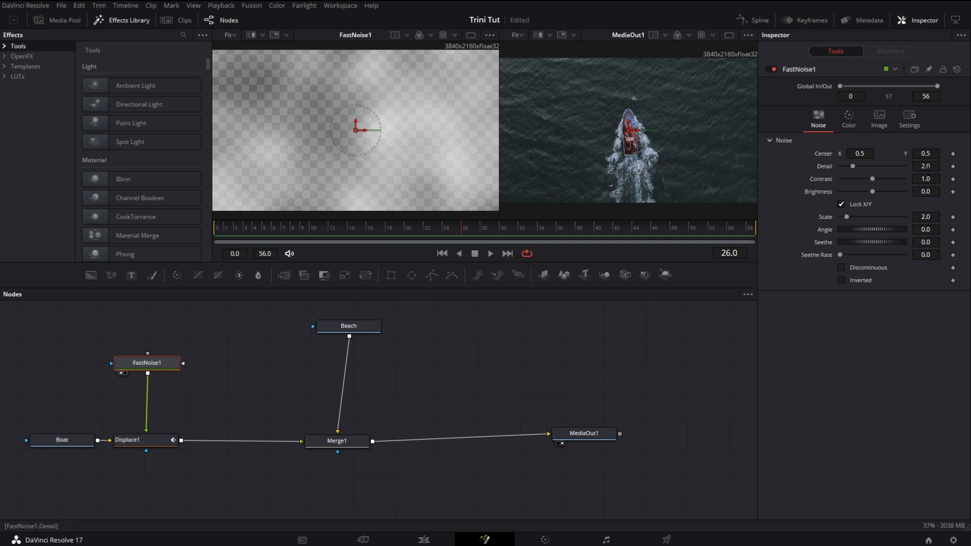
click(953, 166)
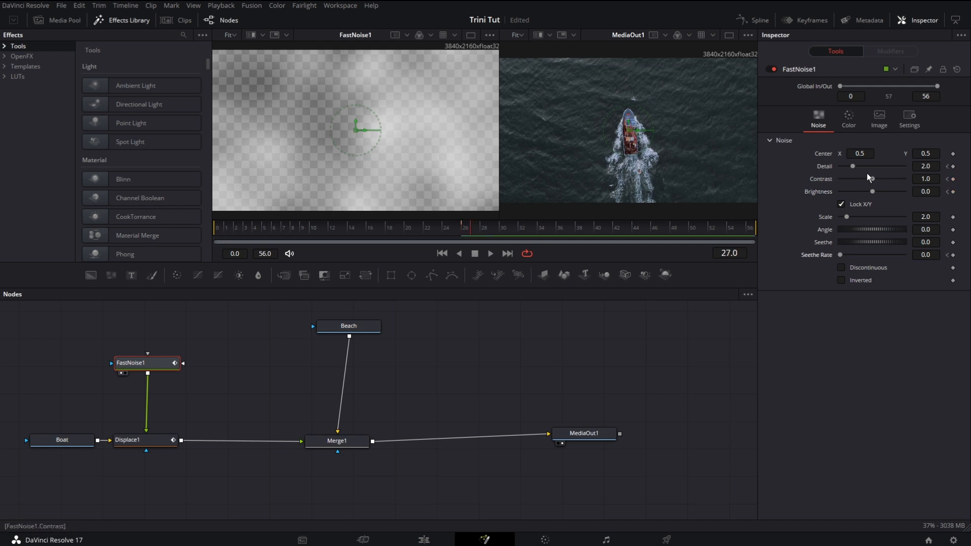
drag(852, 166, 856, 166)
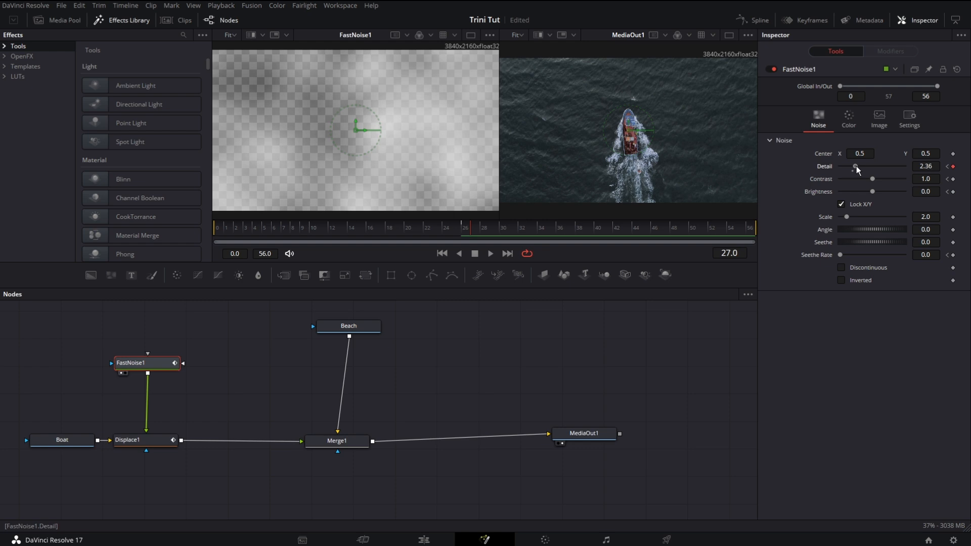
drag(856, 179, 873, 179)
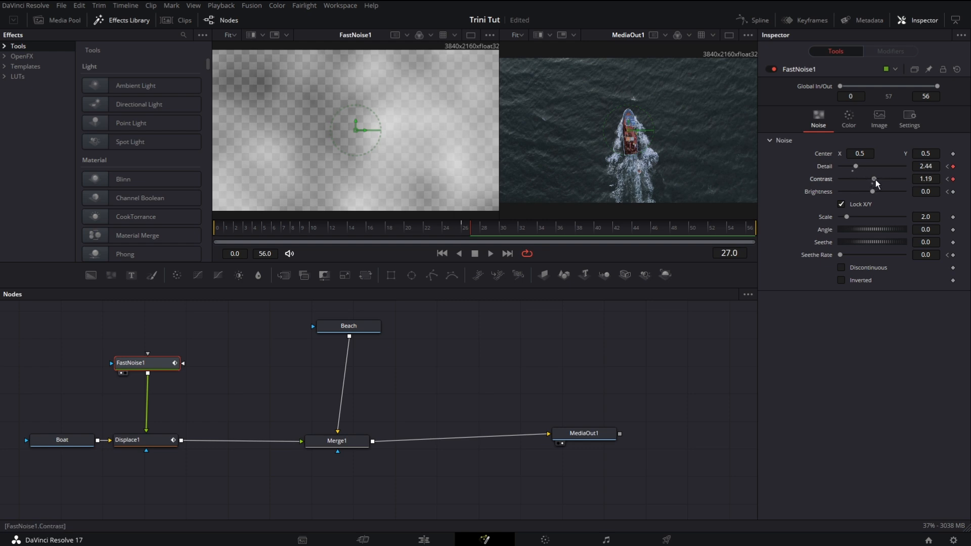
drag(872, 179, 875, 179)
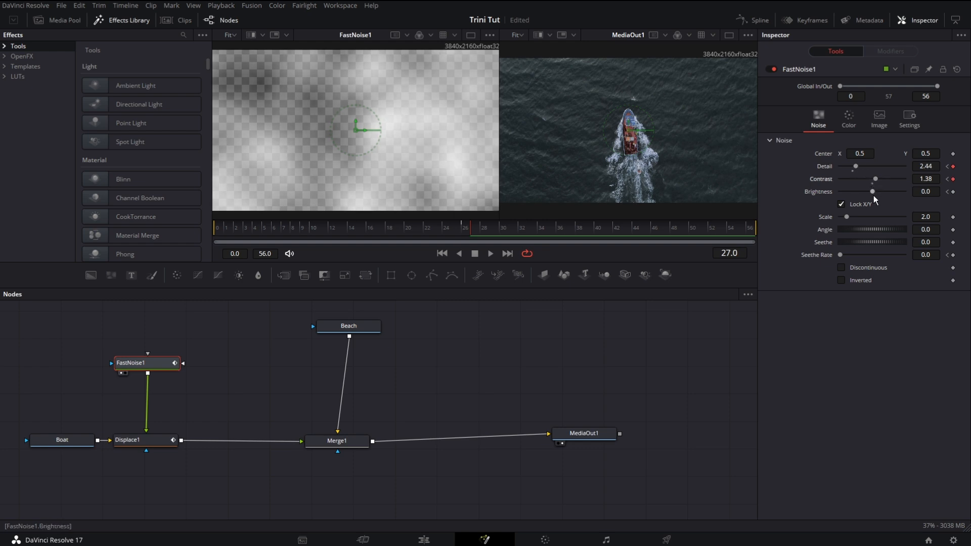
drag(873, 191, 869, 191)
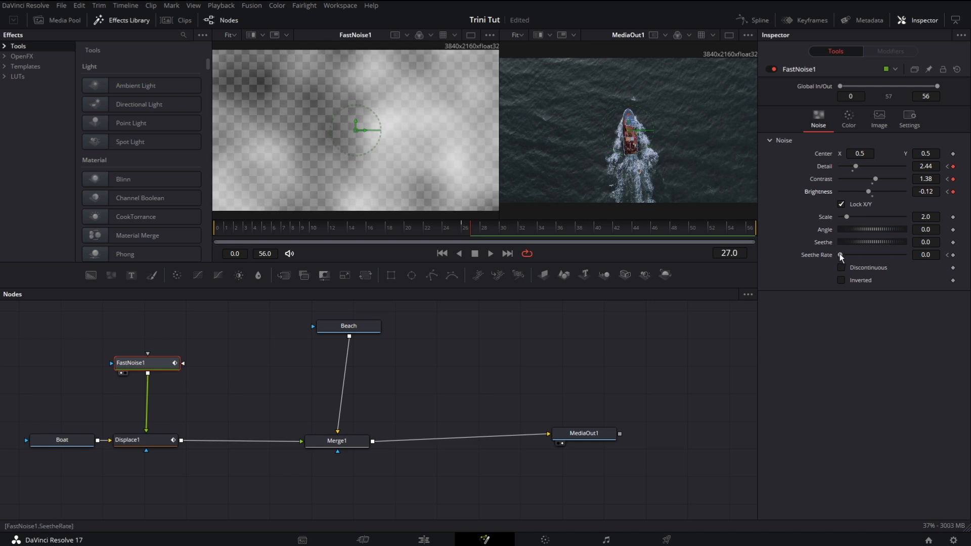
Raise Seethe Rate at frame 40, then zero it and reset Brightness at frame 50
drag(842, 254, 843, 254)
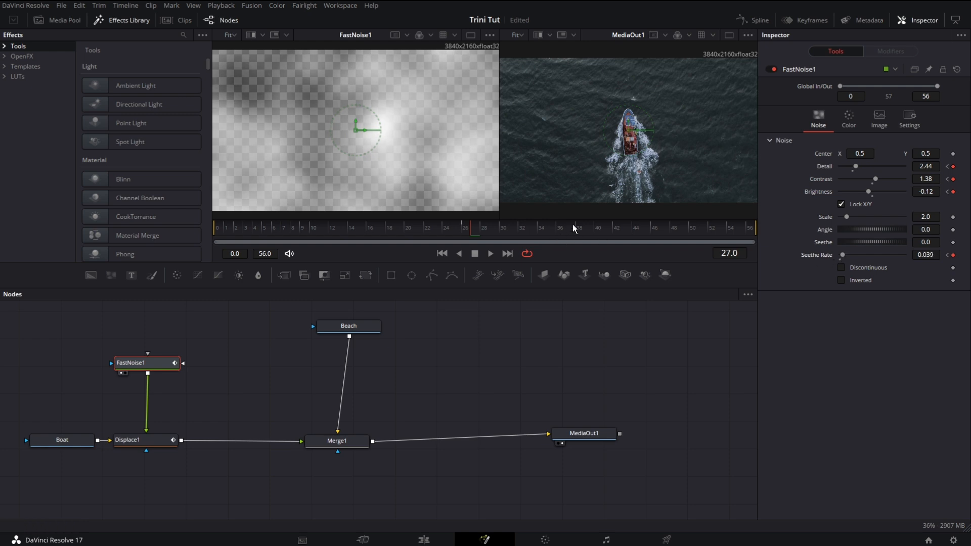
mouse_move(731, 231)
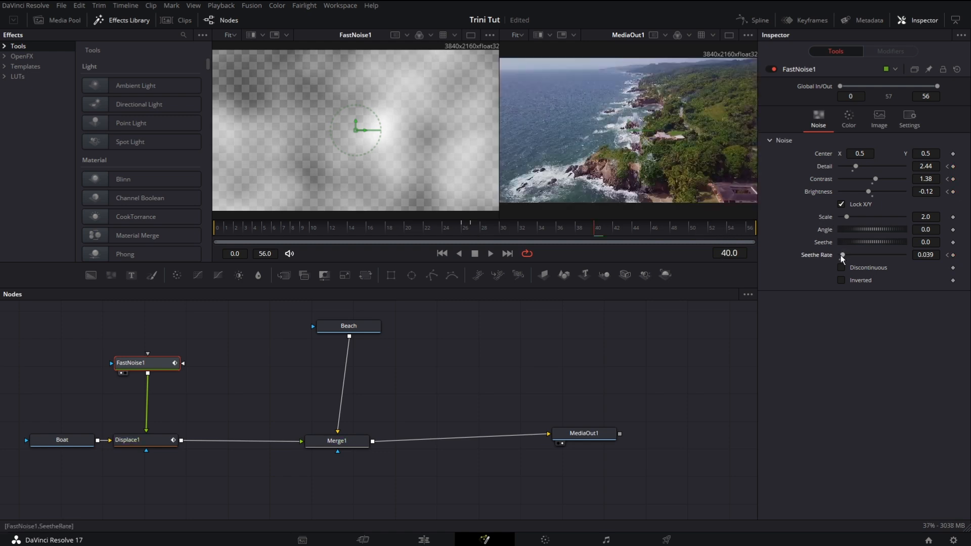
drag(842, 255, 849, 254)
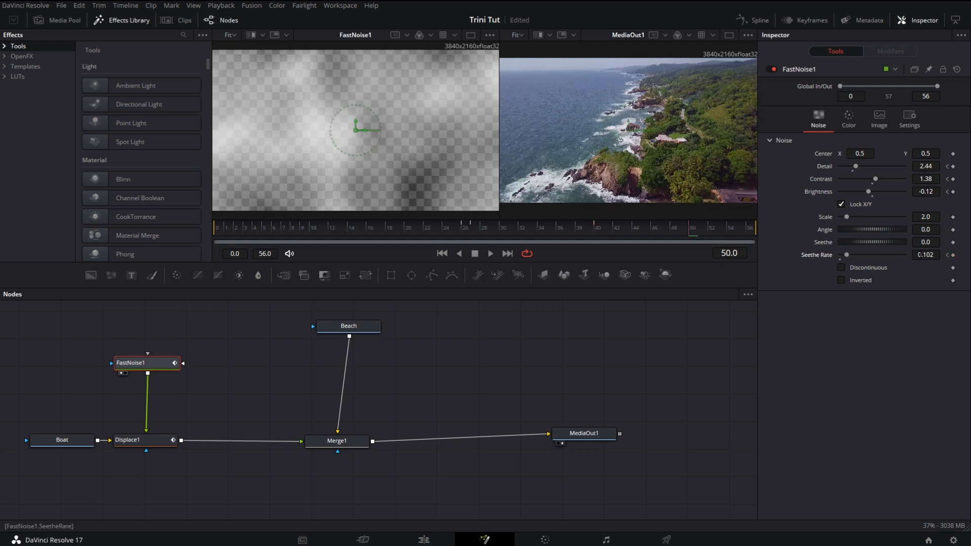
drag(867, 254, 846, 254)
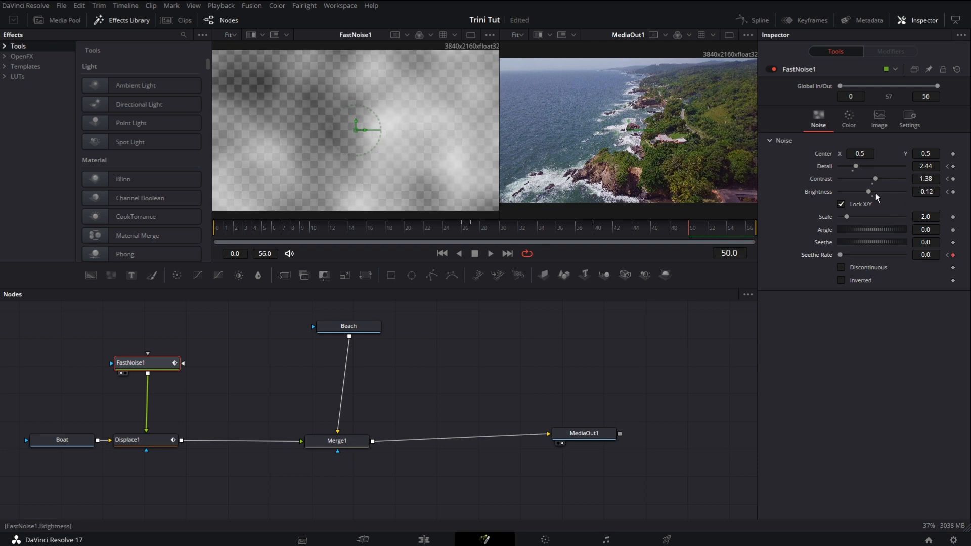
drag(868, 191, 872, 191)
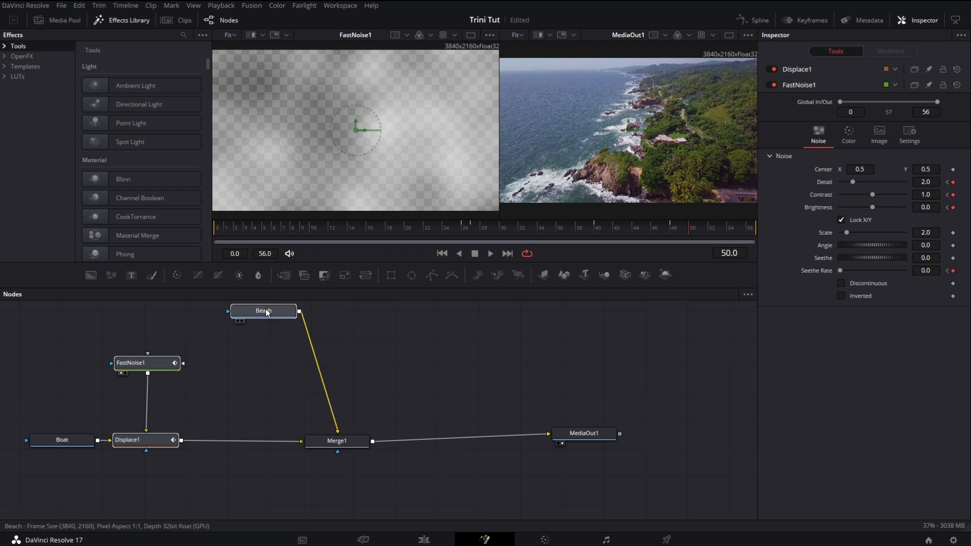
Wire the Beach clip through the copied Displace1_1 node into Merge1
click(263, 311)
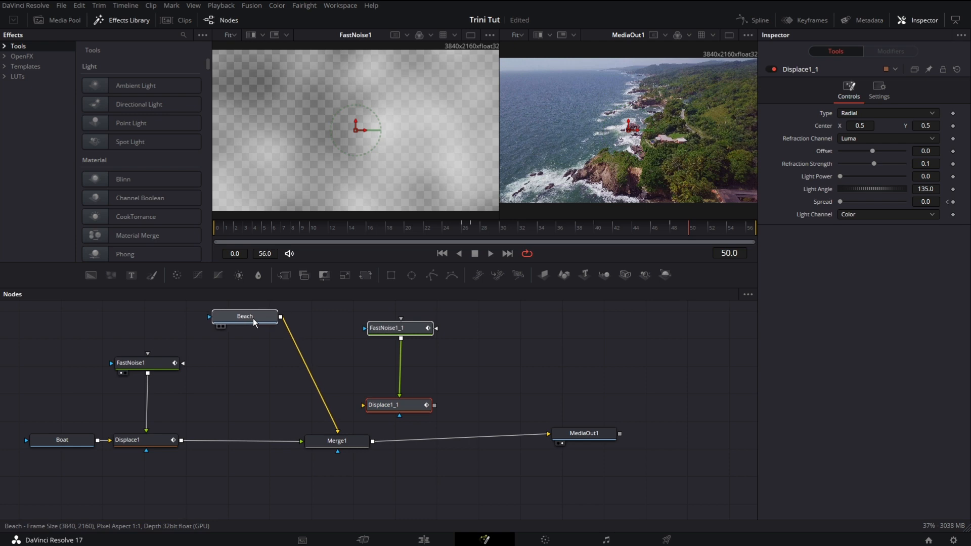
click(243, 316)
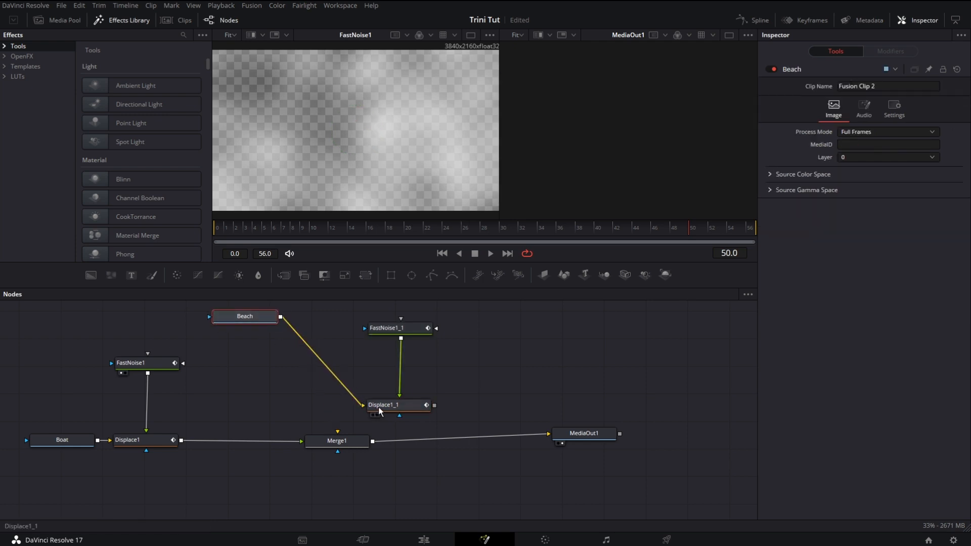
drag(383, 404, 328, 379)
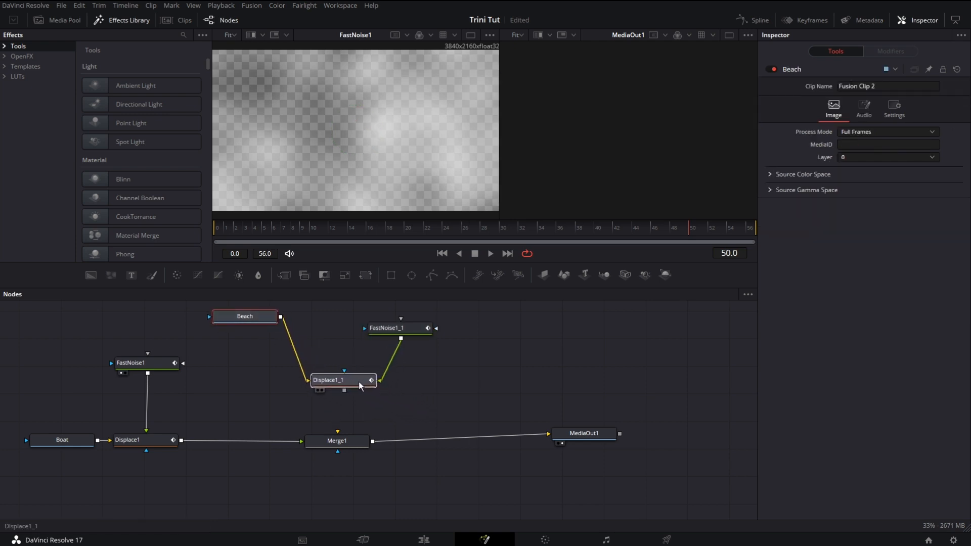
click(341, 380)
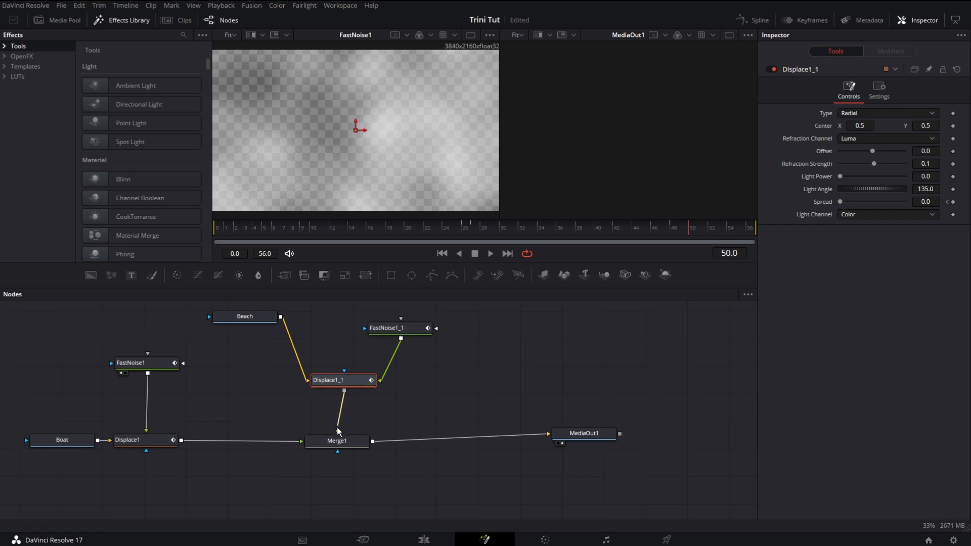
Select the copied FastNoise1_1 node and move to frame 40
click(146, 363)
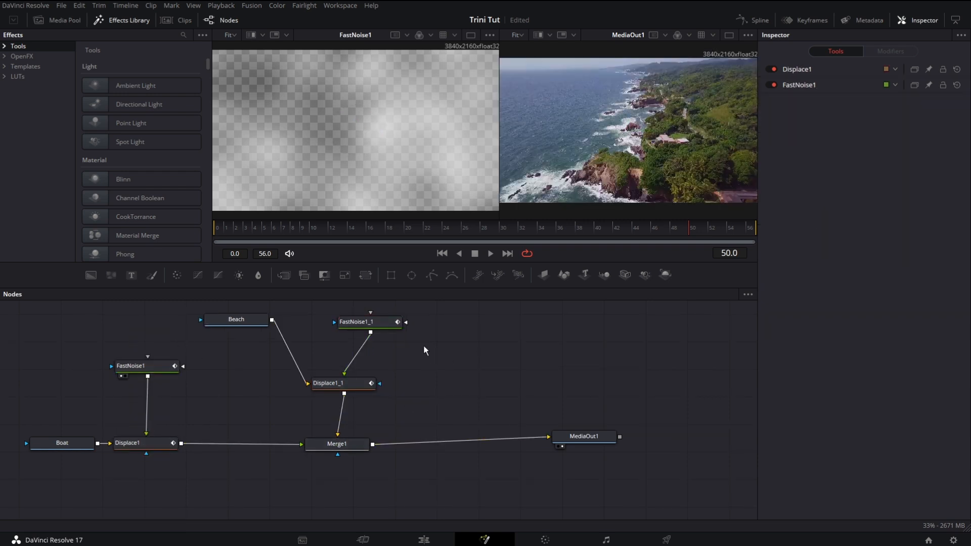
click(365, 321)
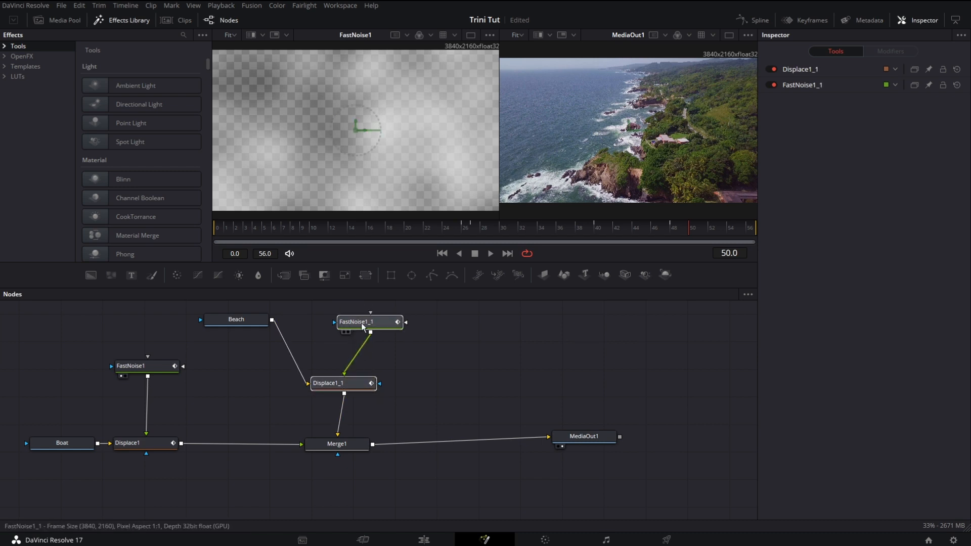
click(342, 383)
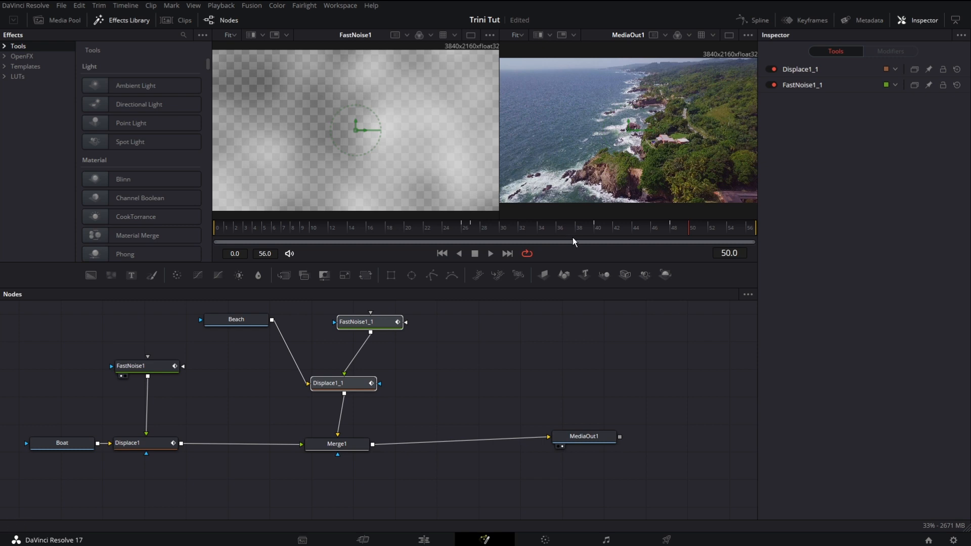
click(369, 322)
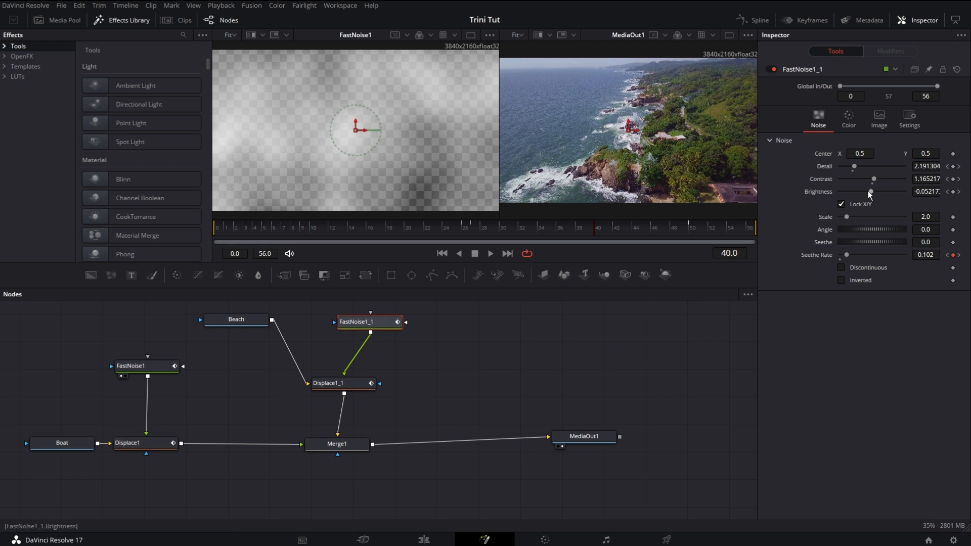
Raise FastNoise1_1's Seethe Rate to about 0.252 at frame 40
drag(847, 254, 849, 255)
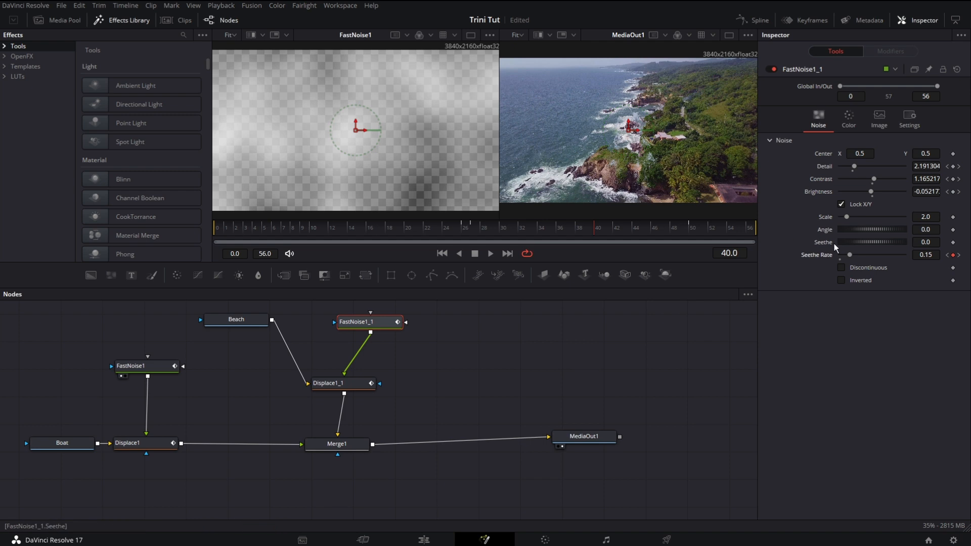
drag(849, 254, 858, 255)
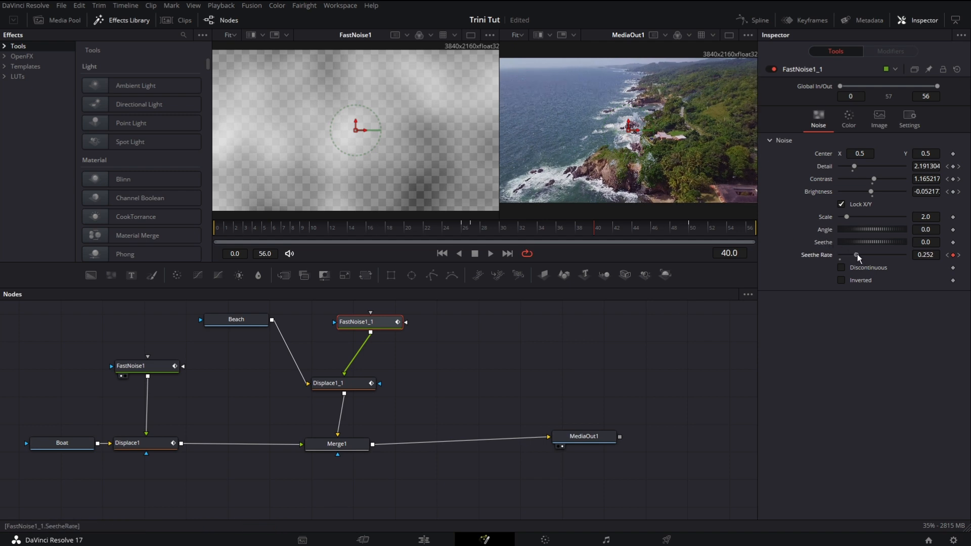
drag(856, 255, 861, 255)
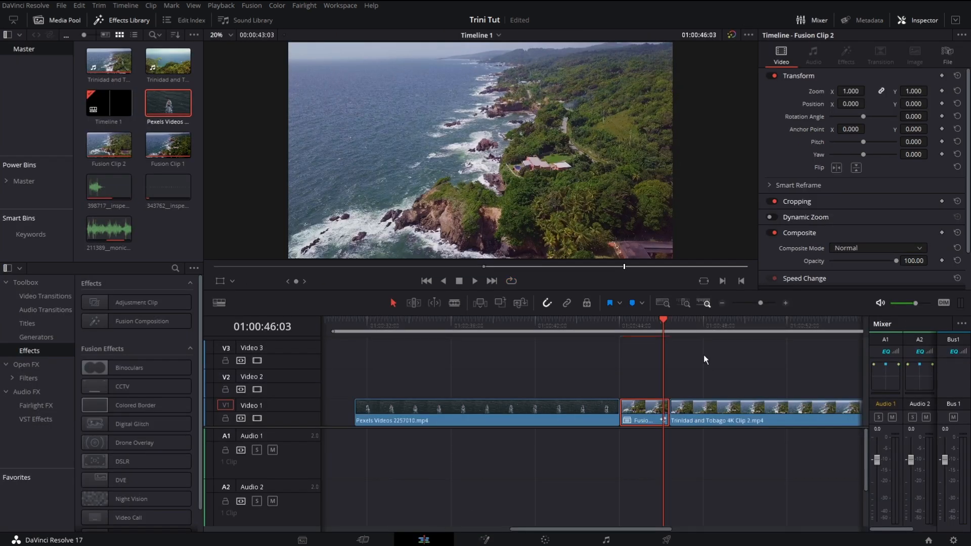
Set Render Cache Fusion Output to On for the transition's Fusion clip
right_click(642, 411)
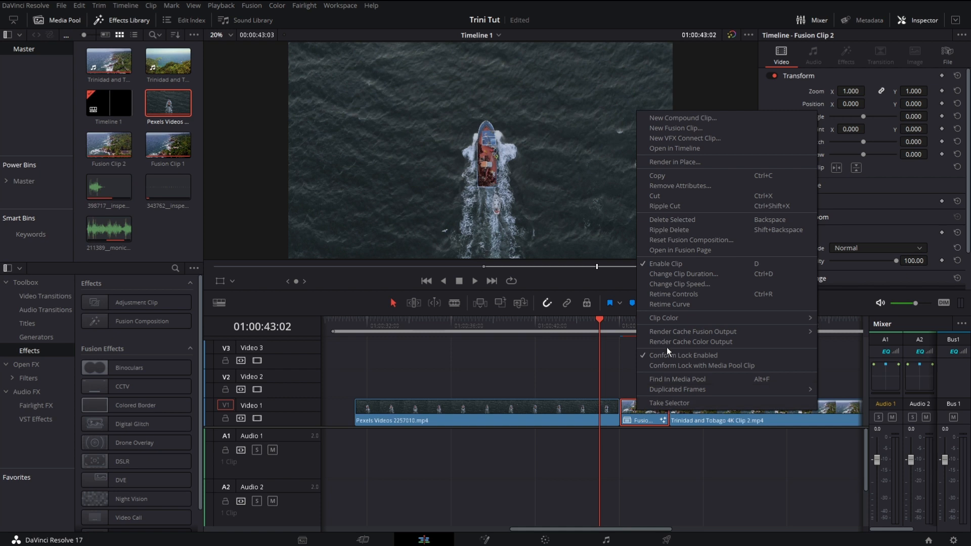
mouse_move(692, 331)
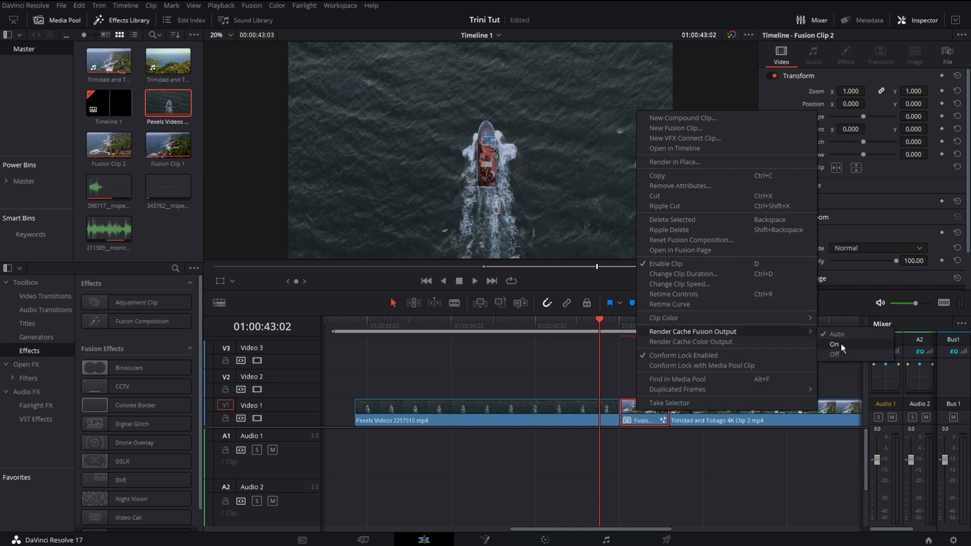
click(834, 344)
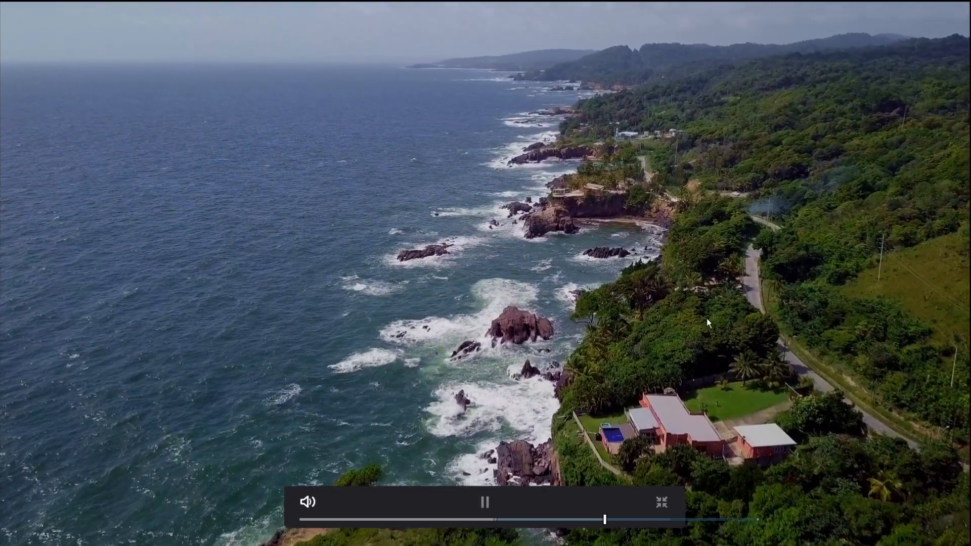
Exit the full-screen preview back to the timeline
click(661, 502)
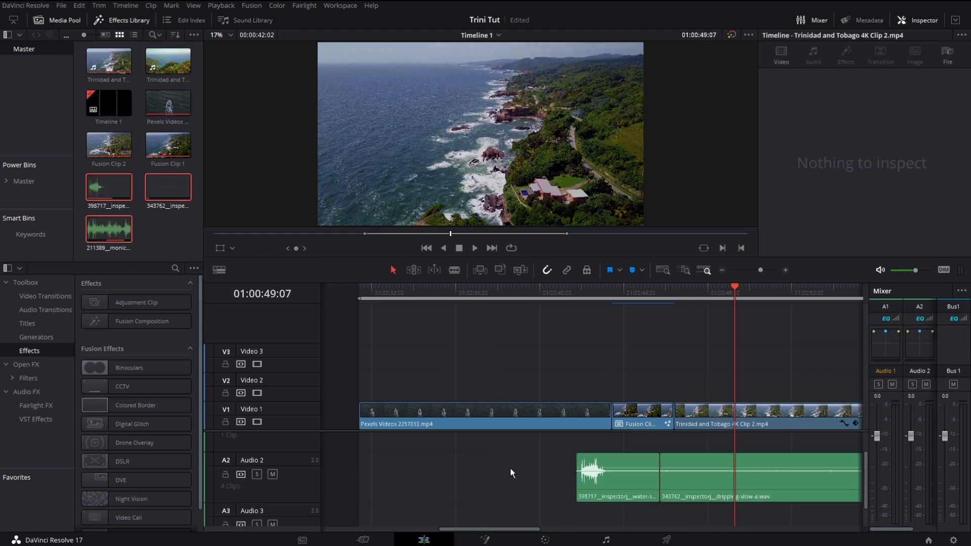
Place the water-swirl clip under the transition at -20.55 dB and underwater clip at -3.12 dB
click(615, 476)
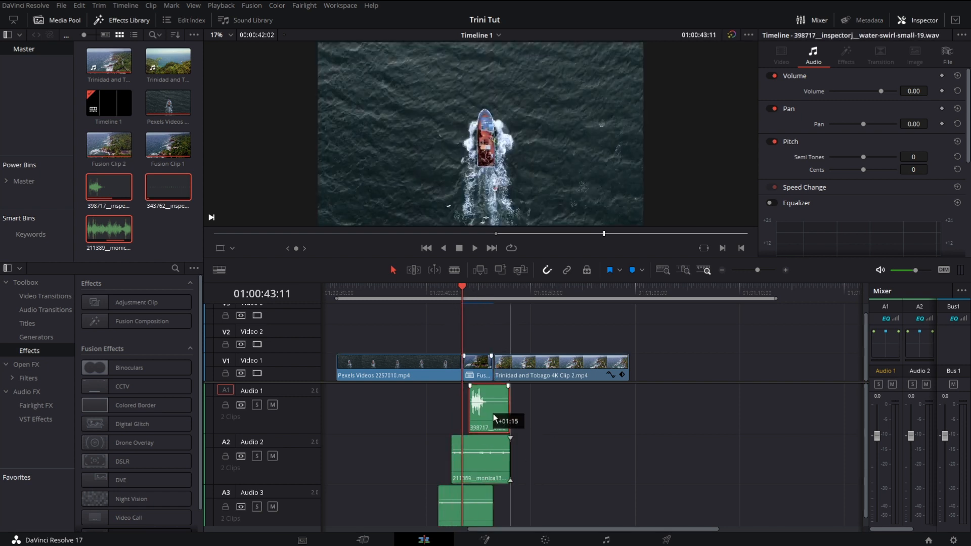
drag(488, 401, 488, 412)
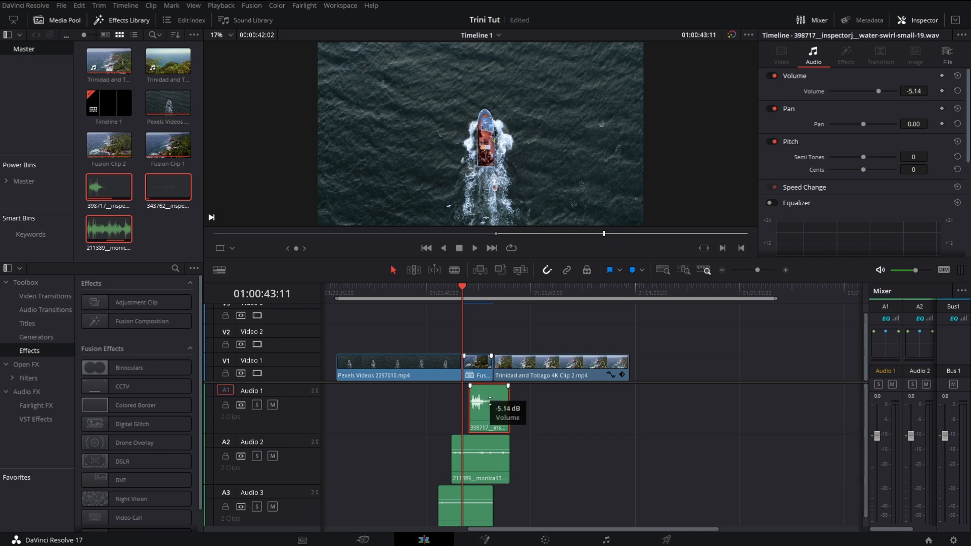
drag(487, 401, 488, 414)
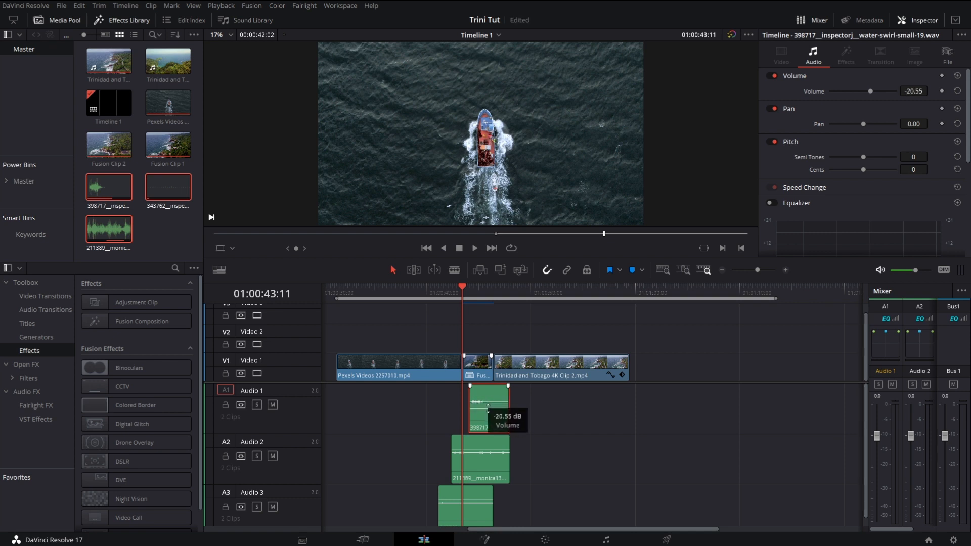
click(479, 460)
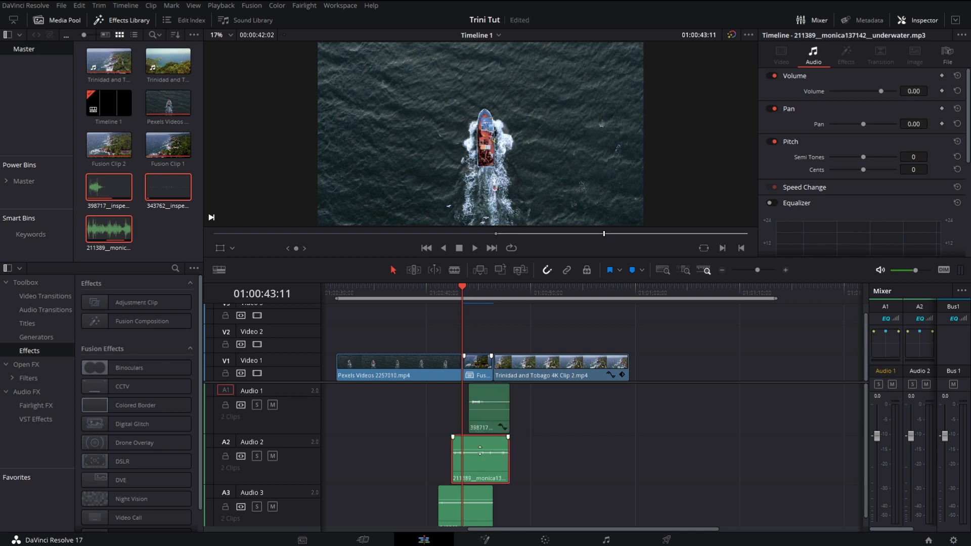
drag(480, 448, 479, 452)
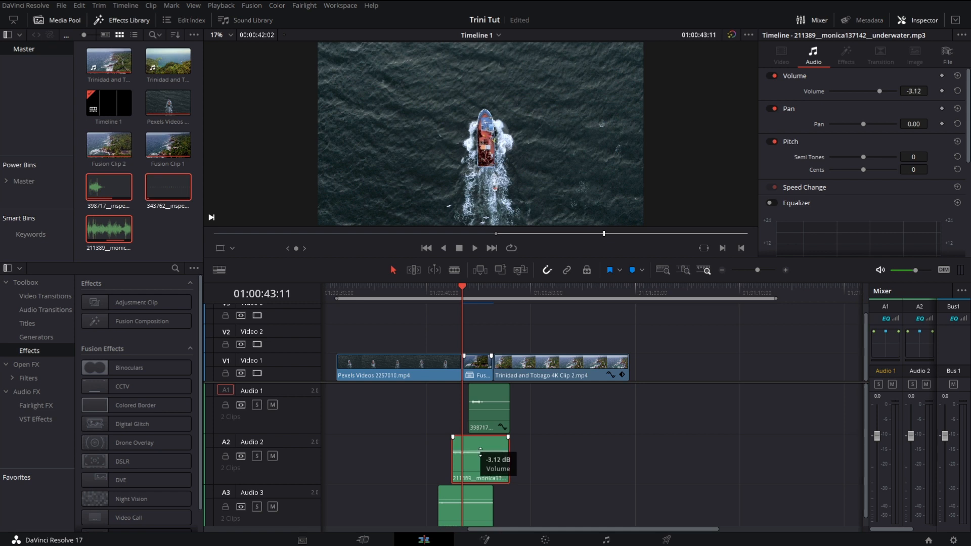
Adjust the Audio 3 sound clip, then play the transition with its sound effects
click(469, 506)
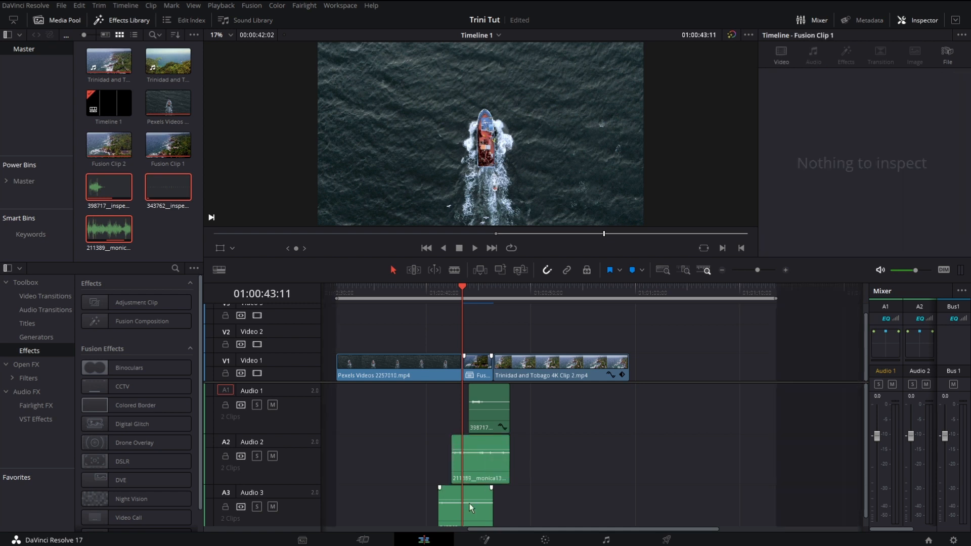
click(483, 504)
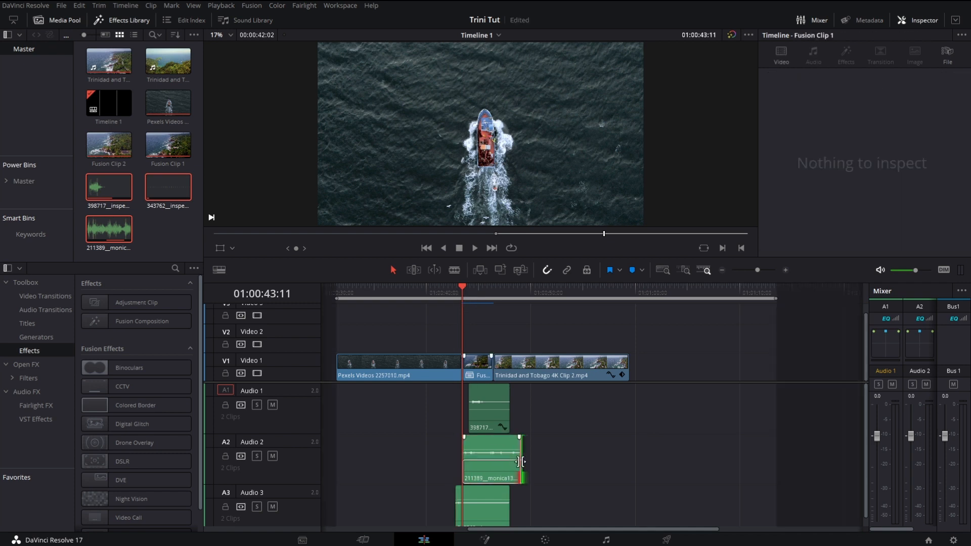
click(474, 248)
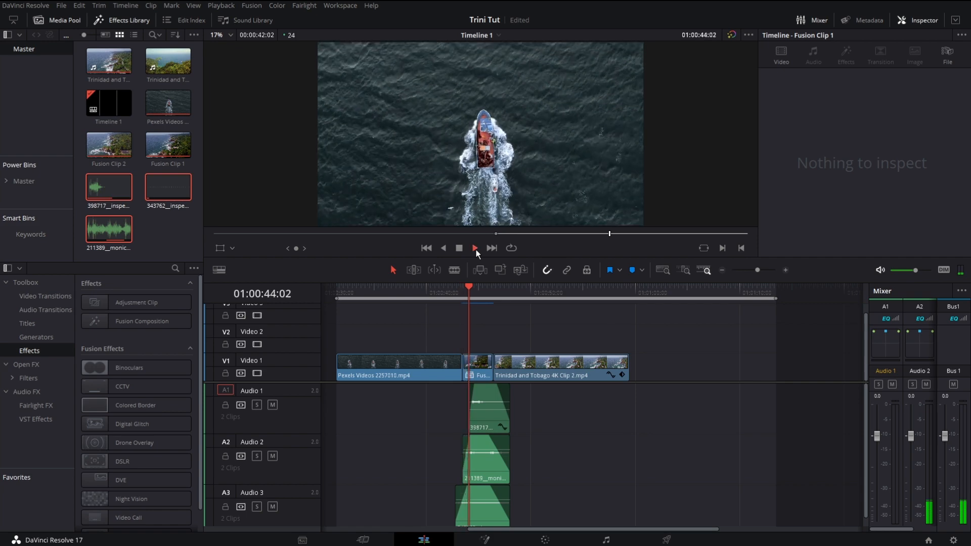
click(458, 248)
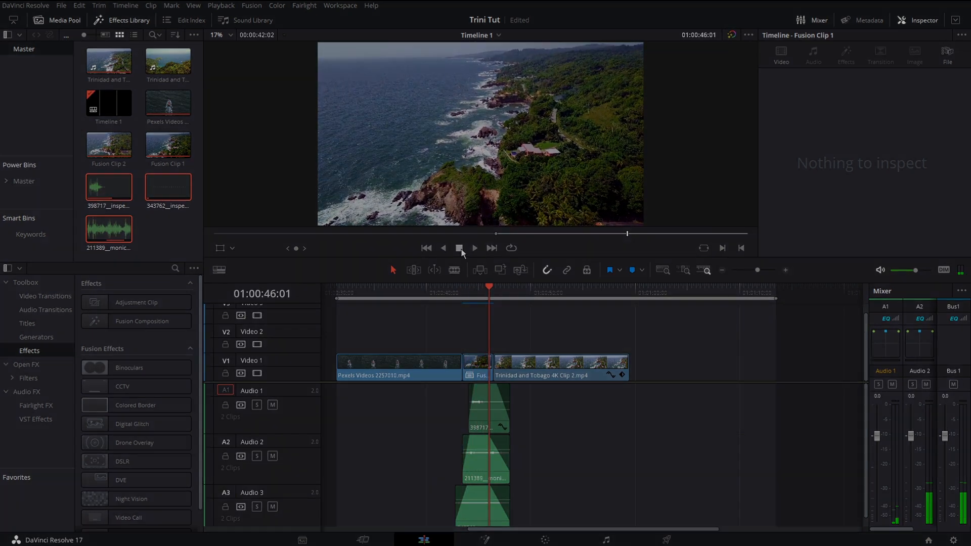